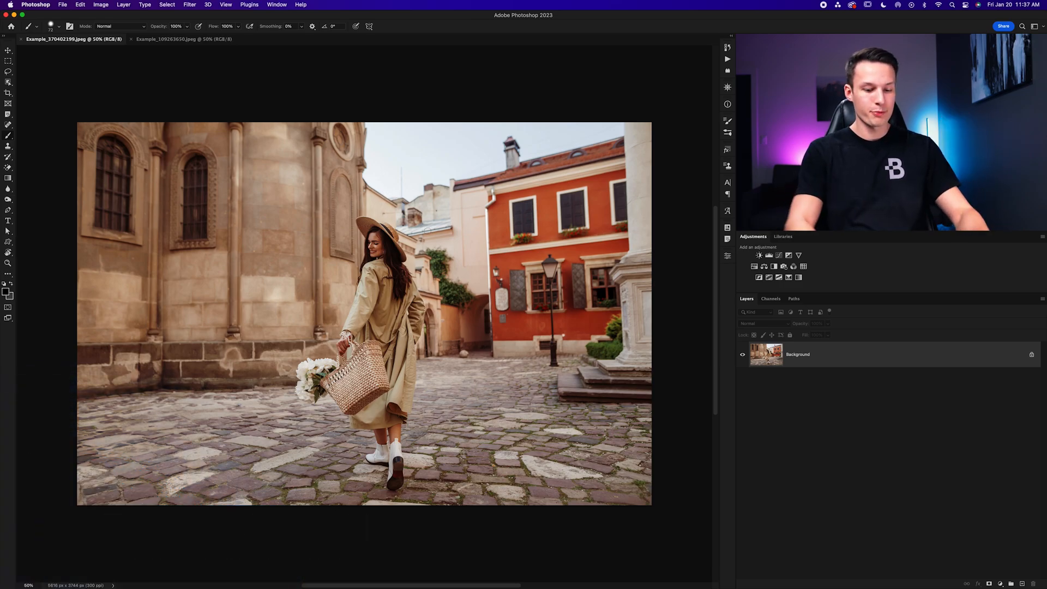
# Step: Open the Filter menu for the street photo of the woman
pyautogui.click(189, 4)
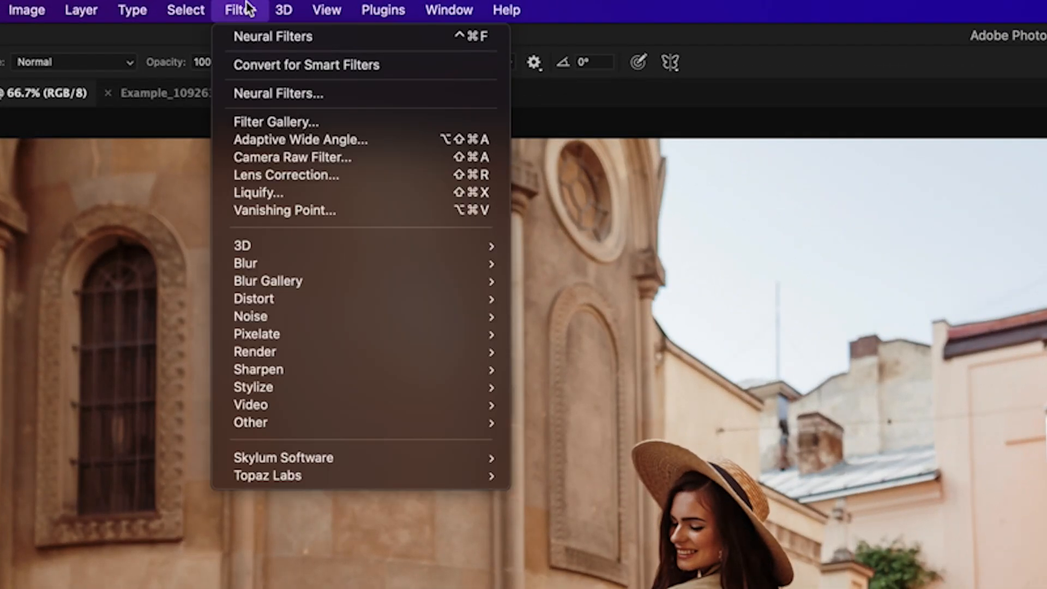
pyautogui.moveTo(293, 102)
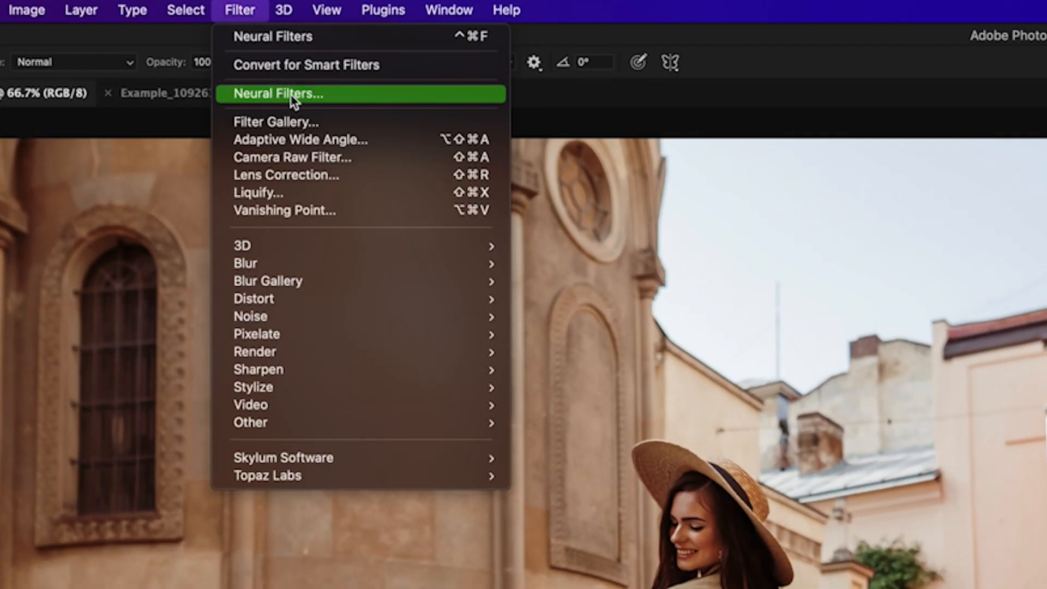
# Step: Open Neural Filters and switch on Depth Blur to soften the street background
pyautogui.click(277, 94)
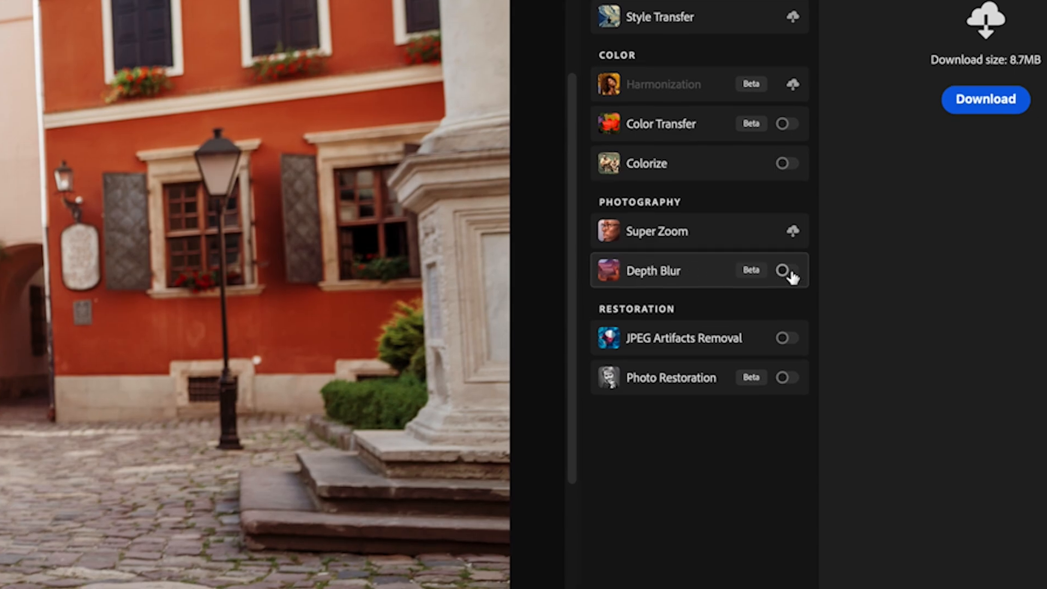
pyautogui.click(782, 271)
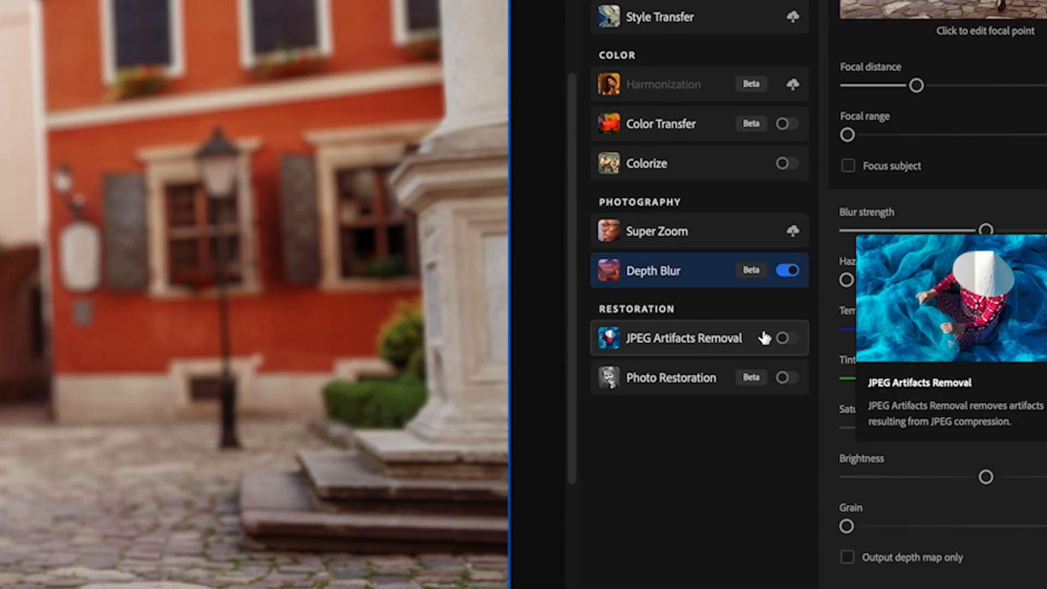
pyautogui.moveTo(764, 307)
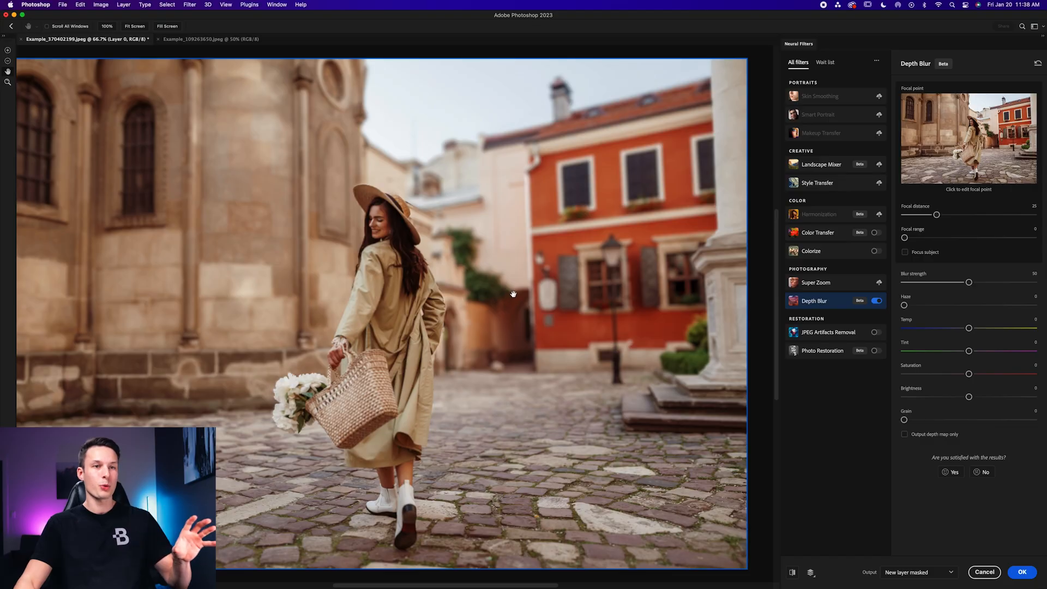
pyautogui.moveTo(386, 377)
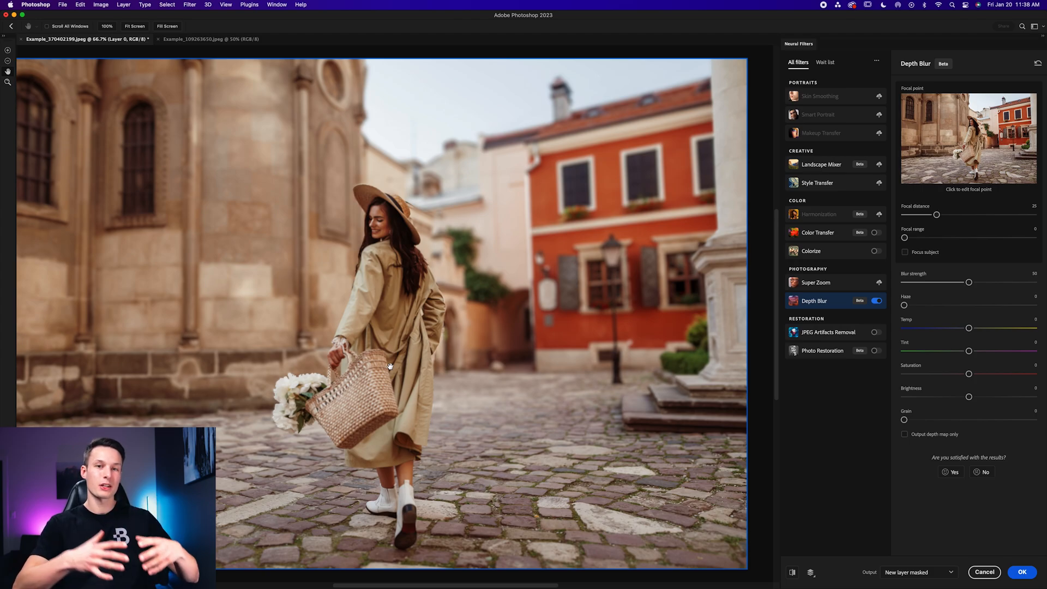
pyautogui.moveTo(555, 254)
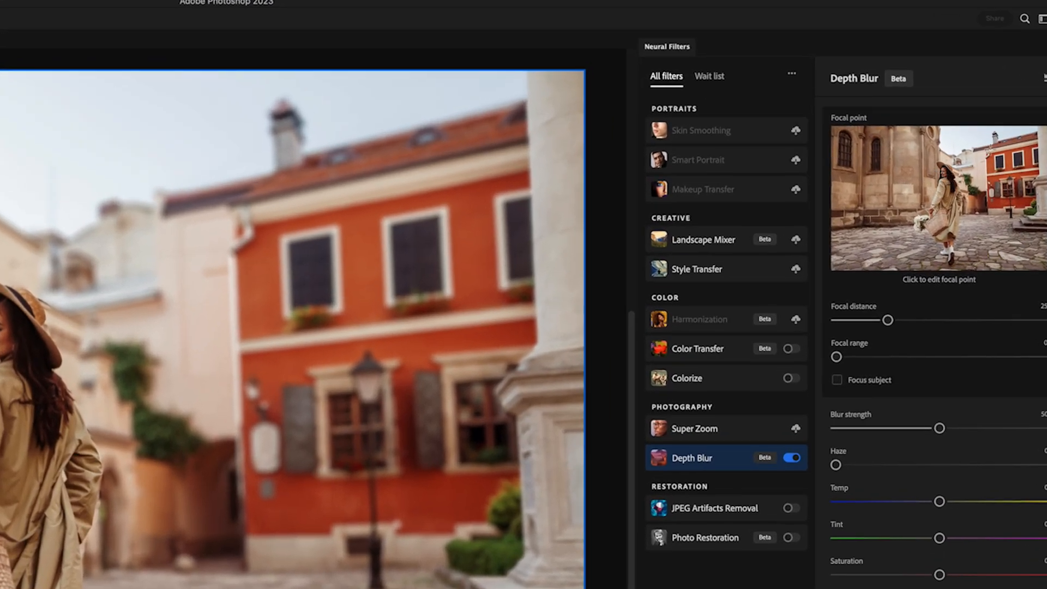
# Step: Place the Depth Blur focal point on the woman in the preview thumbnail
pyautogui.click(945, 194)
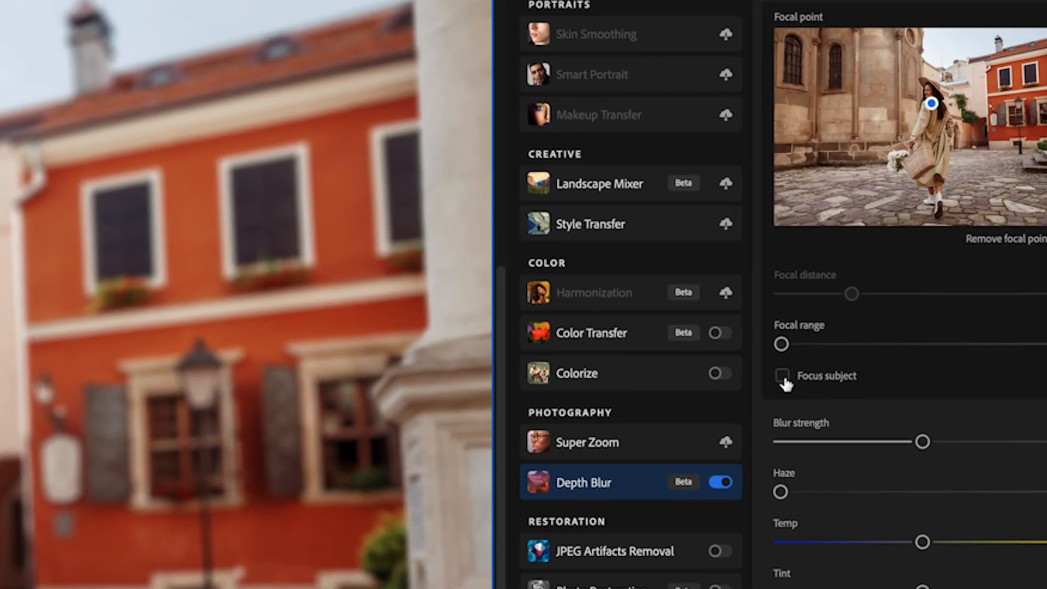
# Step: Enable the Focus subject option in the Depth Blur settings
pyautogui.click(782, 376)
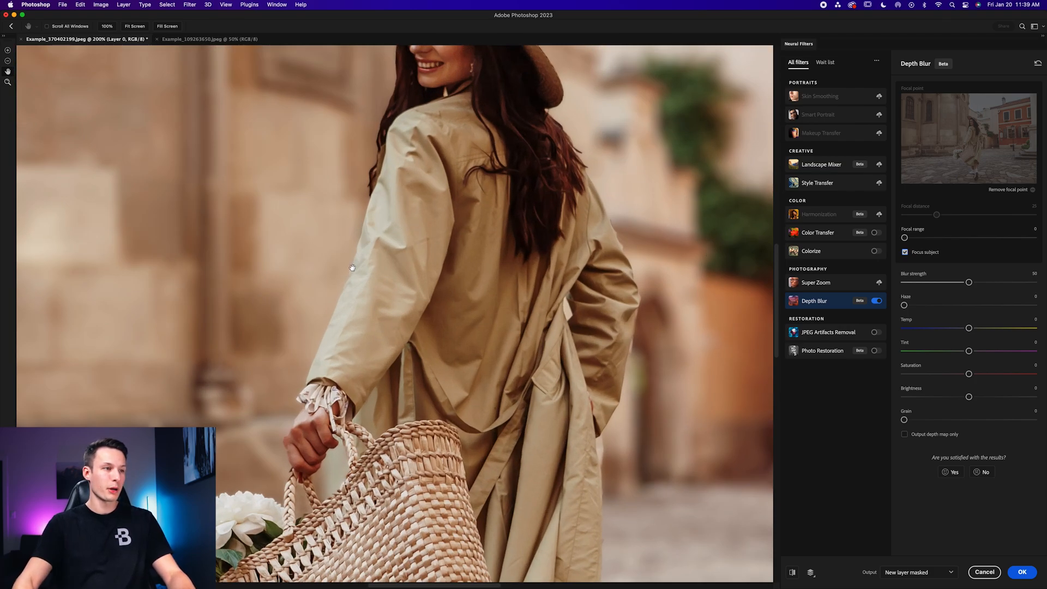
pyautogui.moveTo(283, 430)
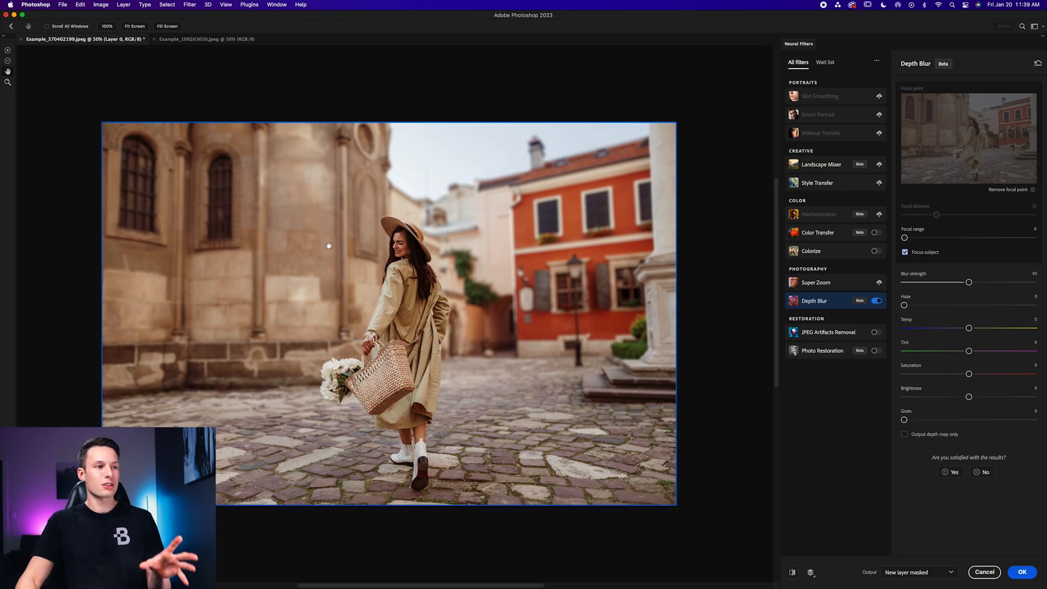
pyautogui.moveTo(315, 240)
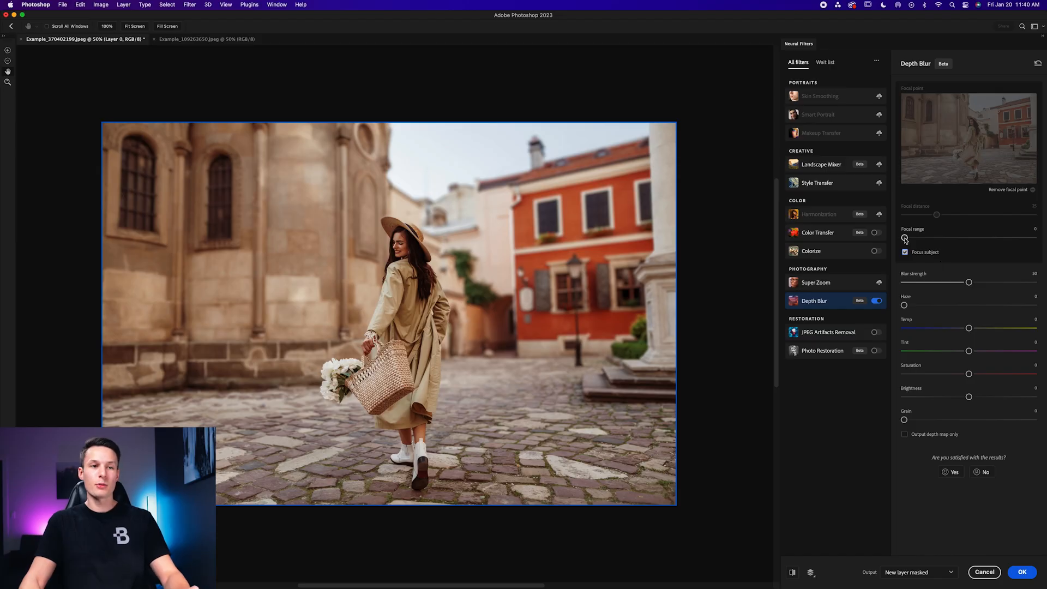
# Step: Raise the Depth Blur focal range slider to its maximum of 100
pyautogui.moveTo(904, 238); pyautogui.dragTo(979, 238)
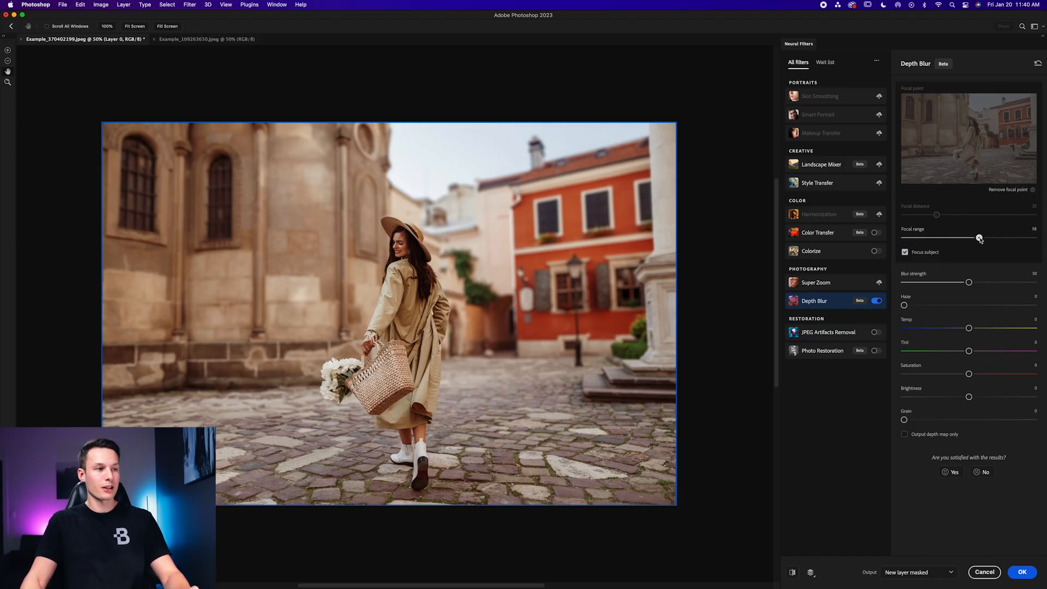
pyautogui.moveTo(979, 238); pyautogui.dragTo(981, 237)
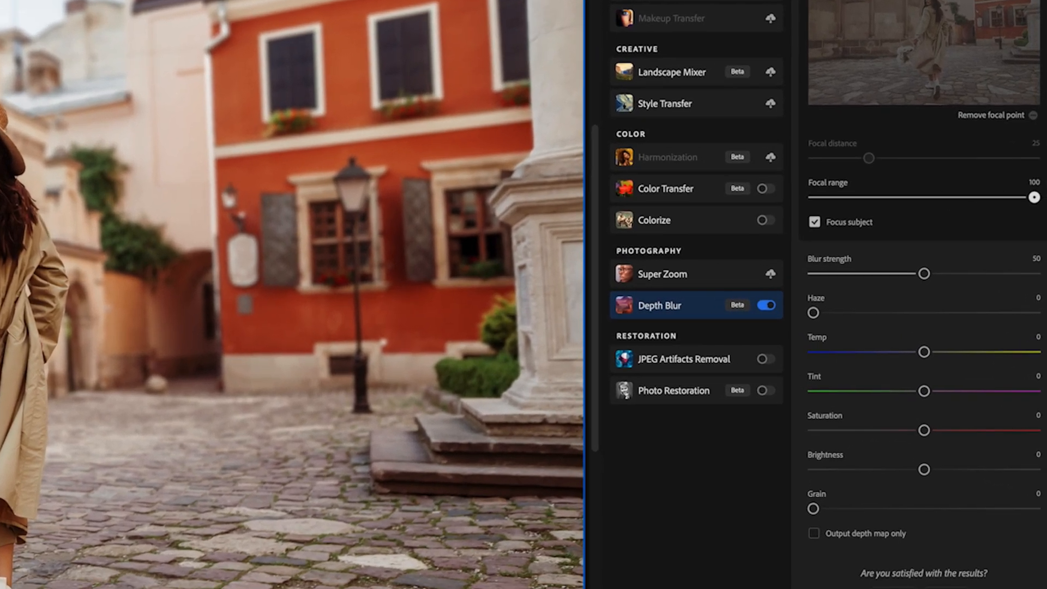
# Step: Push Blur strength to 100 and settle the focal range at 90
pyautogui.moveTo(924, 273); pyautogui.dragTo(927, 274)
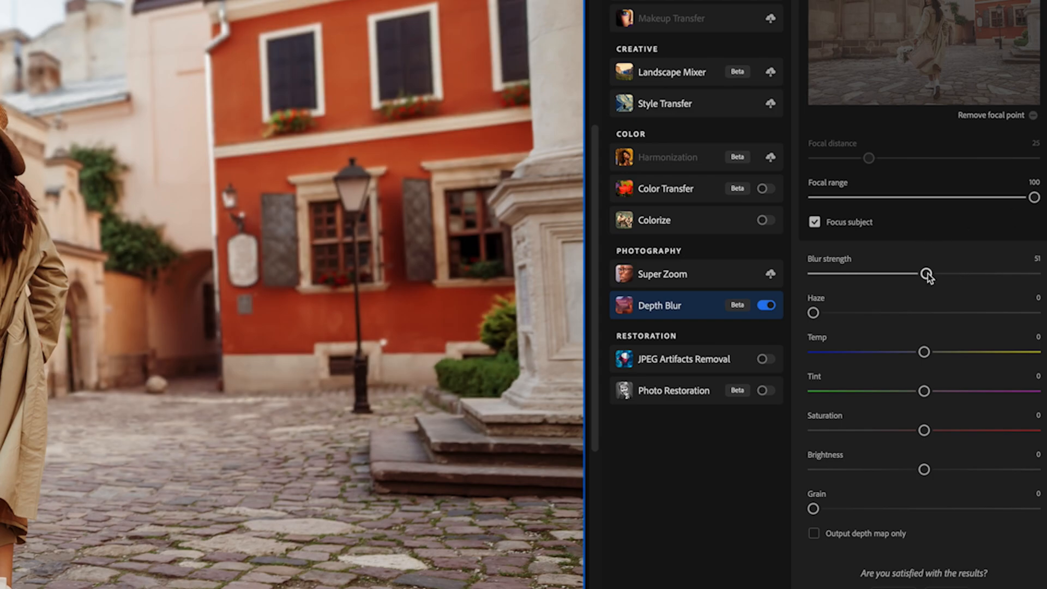
pyautogui.moveTo(927, 273); pyautogui.dragTo(1035, 273)
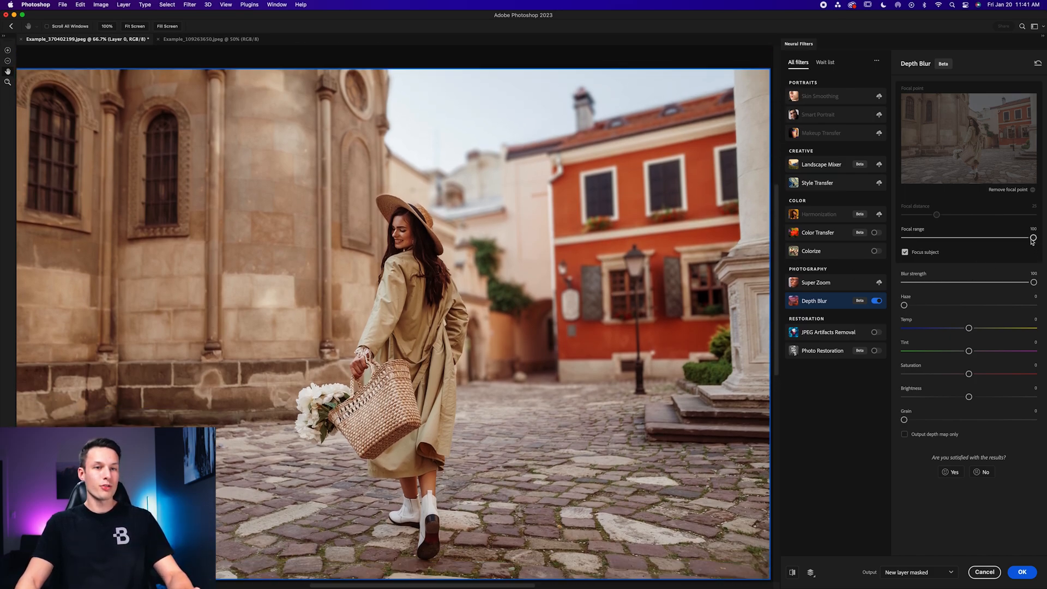
pyautogui.moveTo(1033, 238); pyautogui.dragTo(1014, 238)
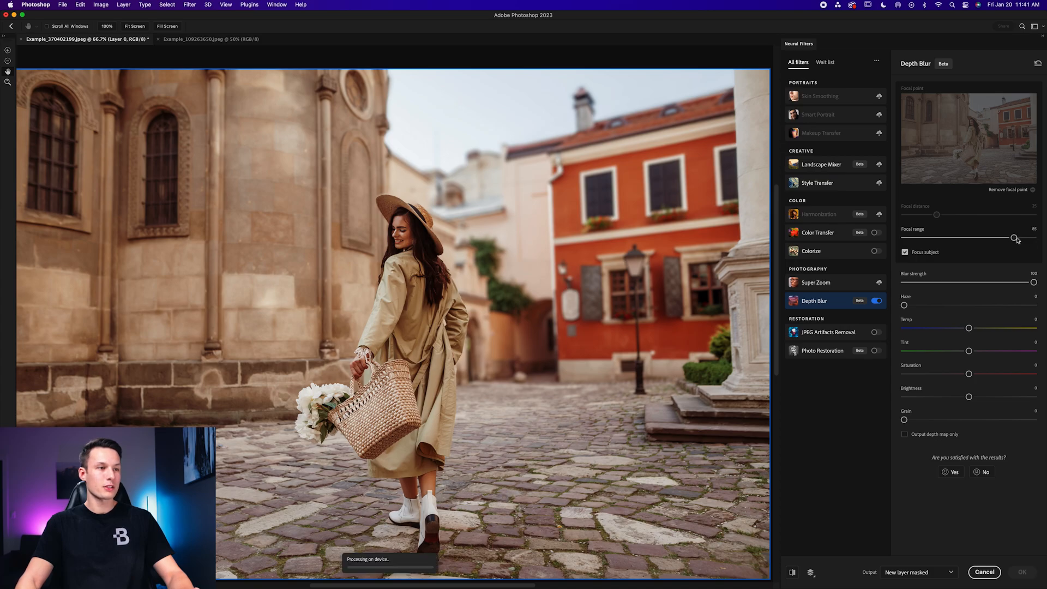
pyautogui.moveTo(1015, 238); pyautogui.dragTo(994, 238)
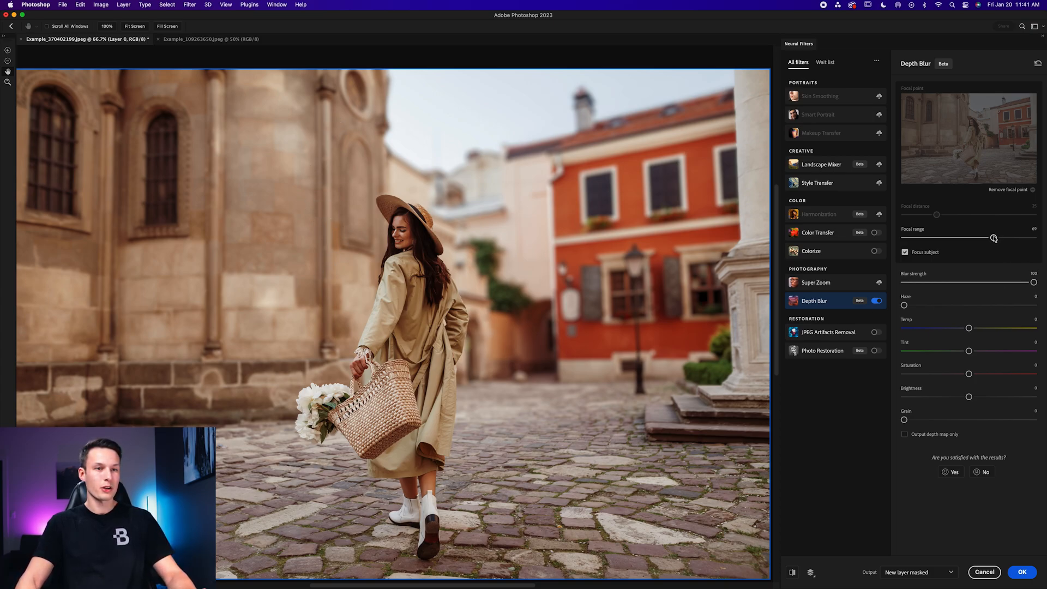
pyautogui.moveTo(993, 237); pyautogui.dragTo(1009, 238)
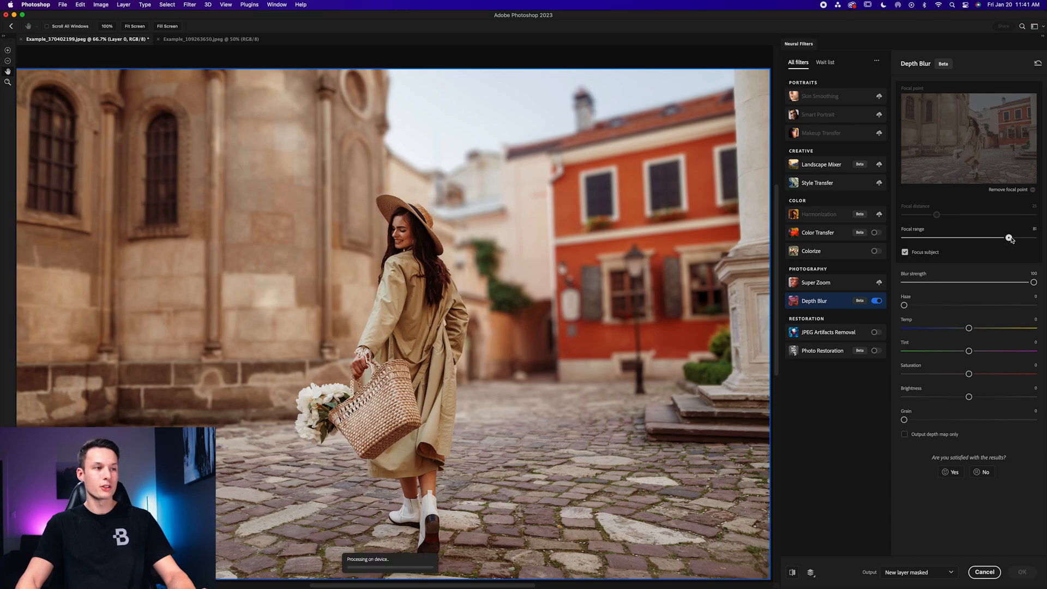
pyautogui.moveTo(1010, 237); pyautogui.dragTo(1019, 237)
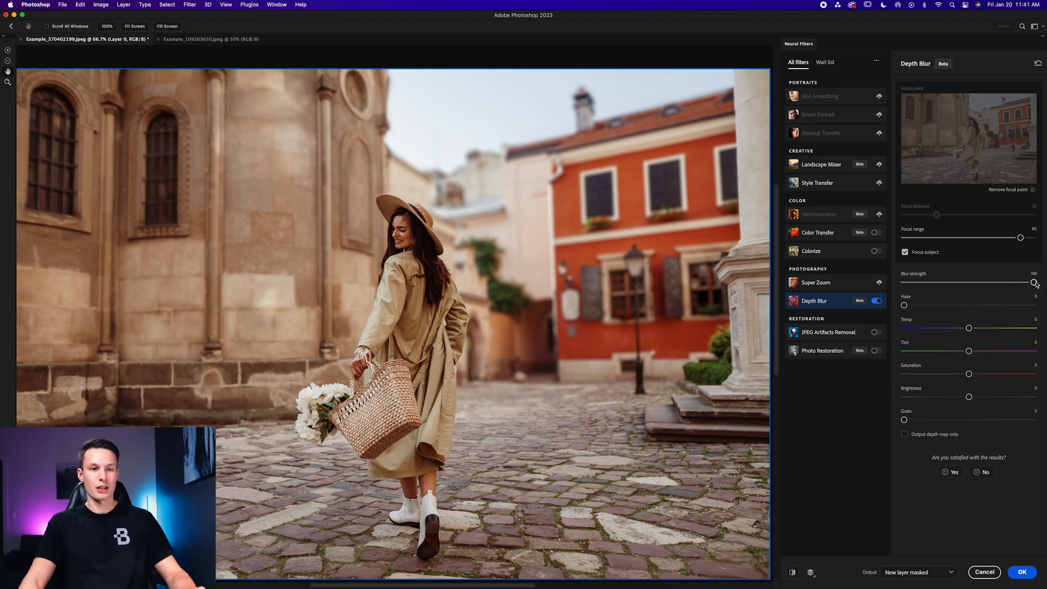
# Step: Pull the Depth Blur strength slider back to 67
pyautogui.moveTo(1034, 282); pyautogui.dragTo(992, 283)
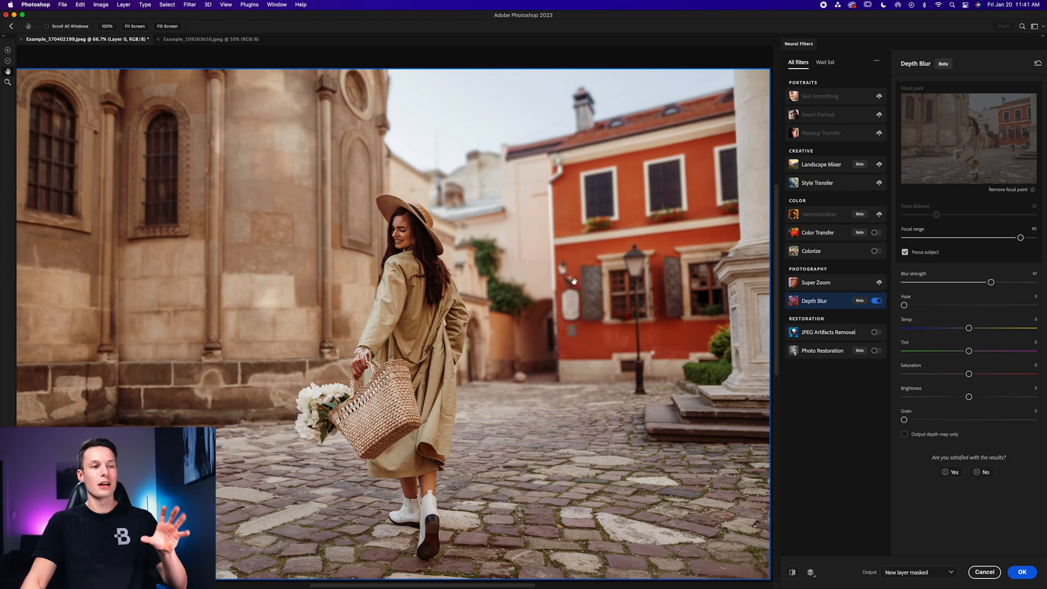
pyautogui.moveTo(965, 305)
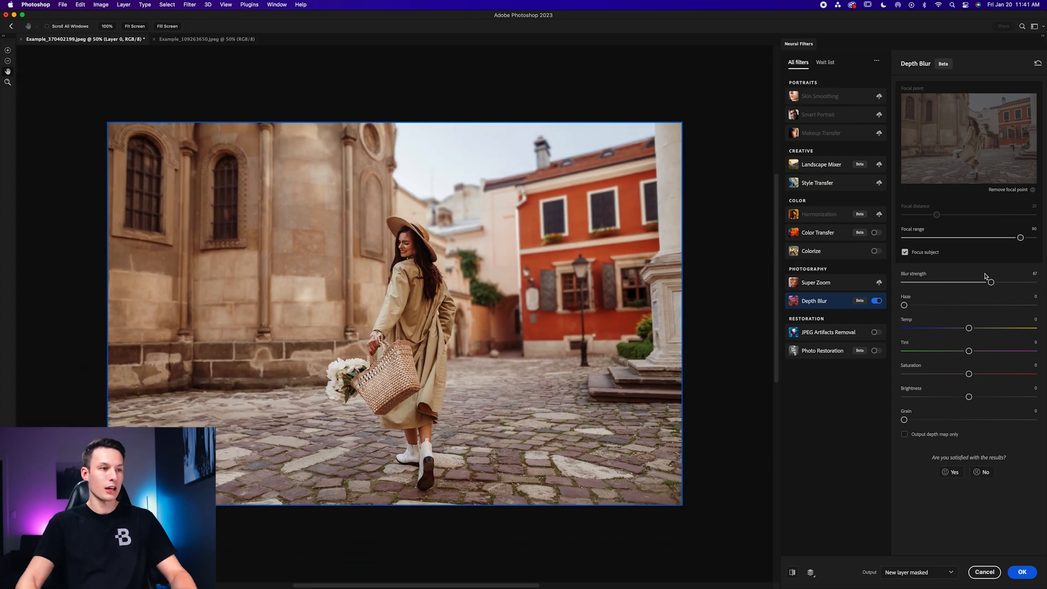
pyautogui.moveTo(318, 256)
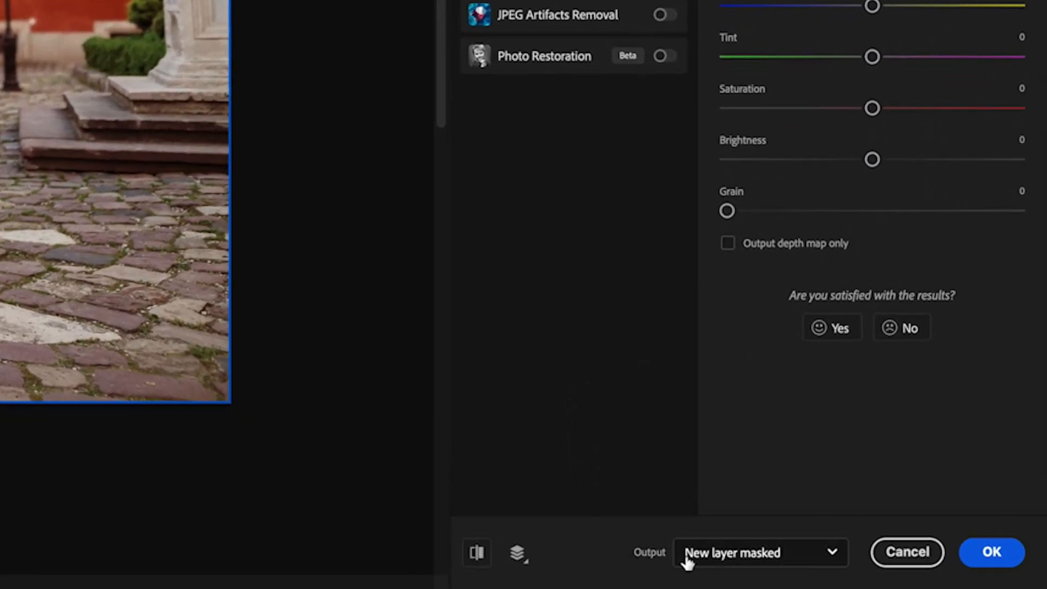
# Step: Confirm the Neural Filters workspace to commit Depth Blur as a smart filter
pyautogui.click(759, 553)
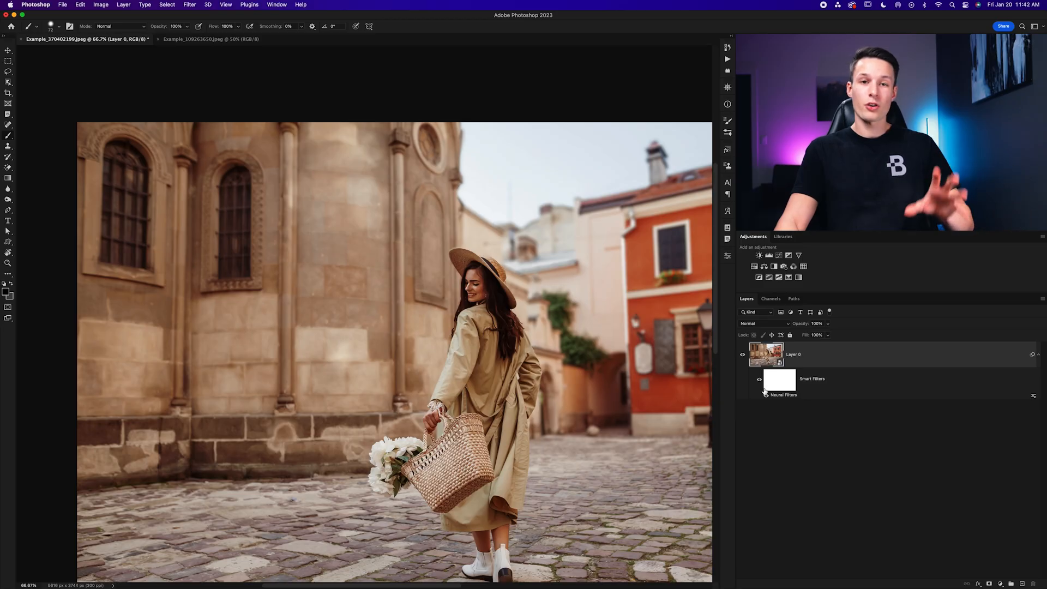
pyautogui.moveTo(767, 407)
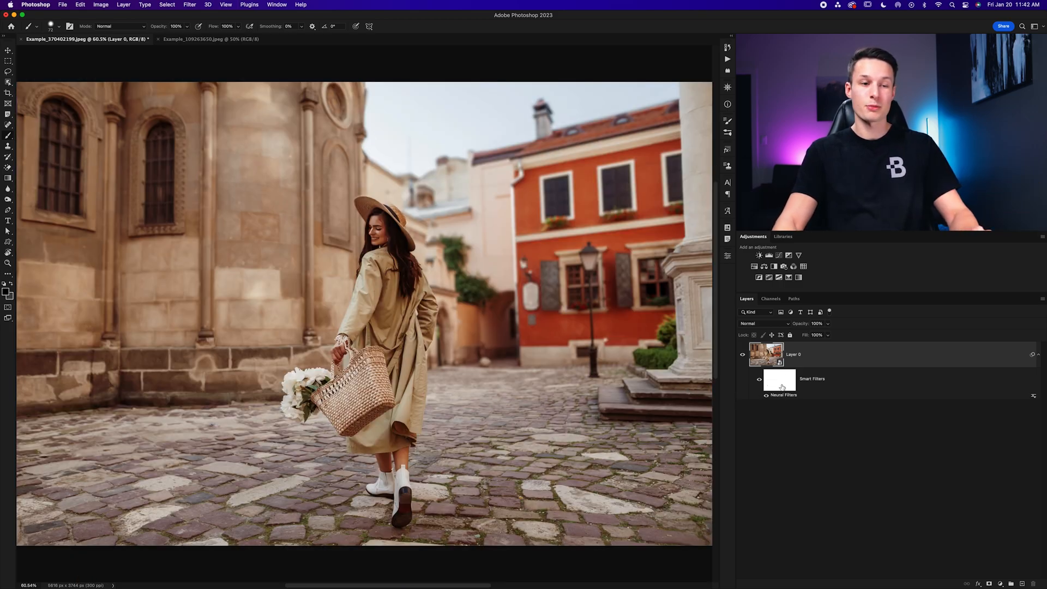
pyautogui.moveTo(781, 386)
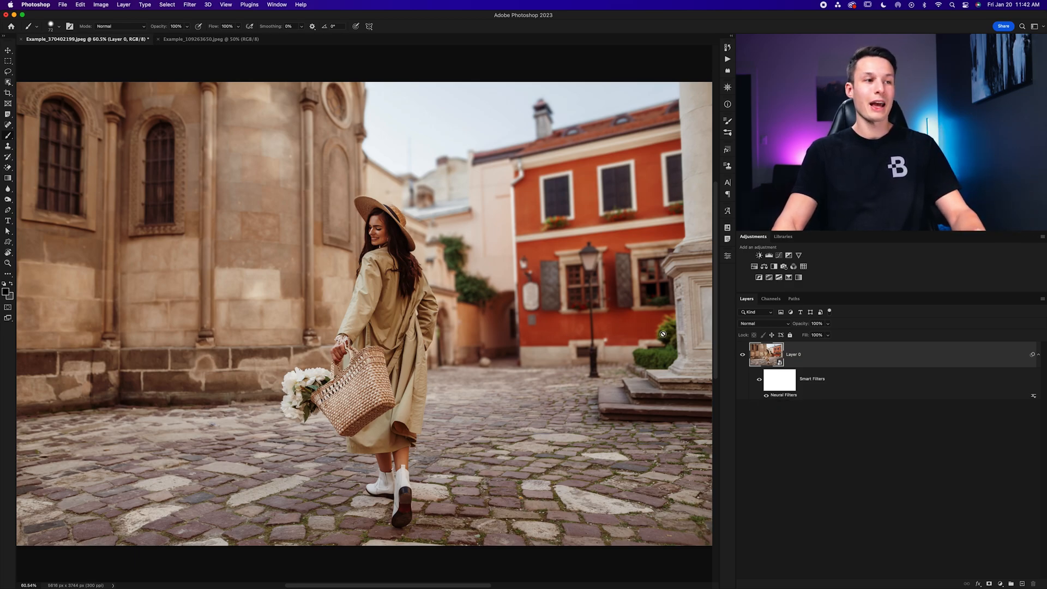
pyautogui.moveTo(266, 298)
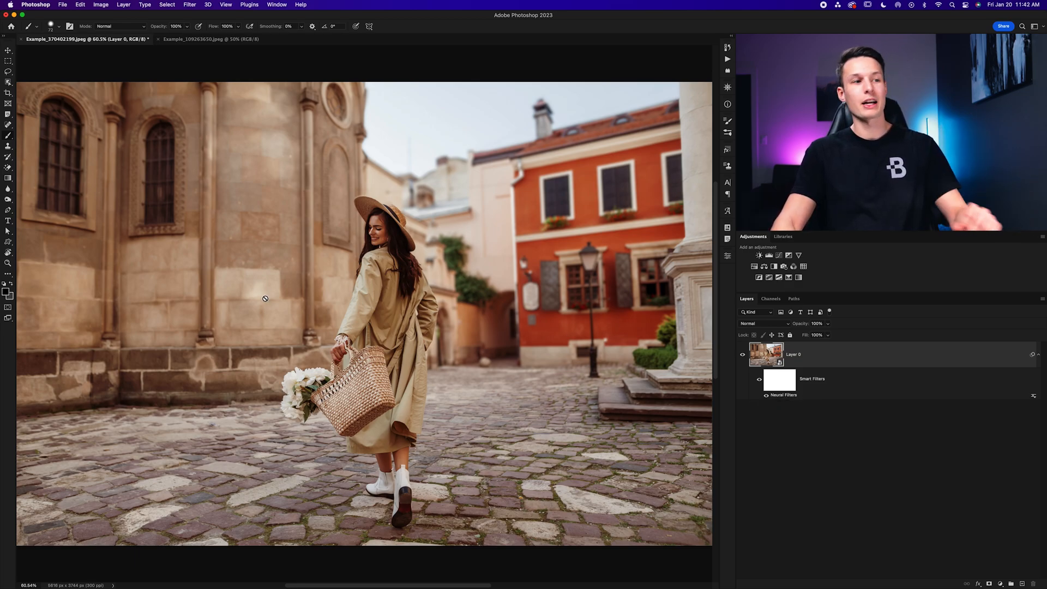
pyautogui.moveTo(400, 306)
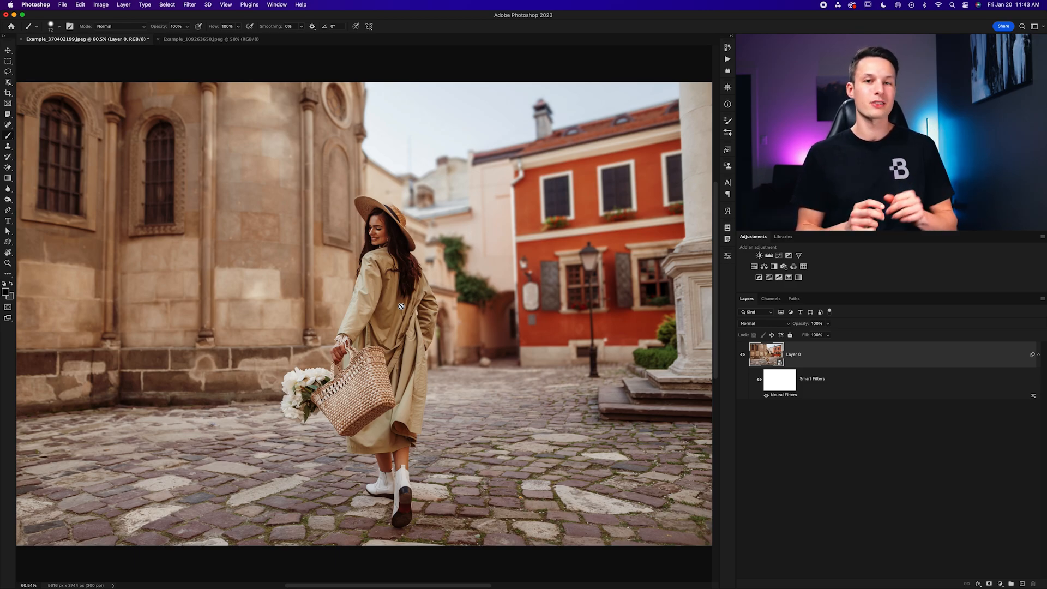
pyautogui.moveTo(368, 316)
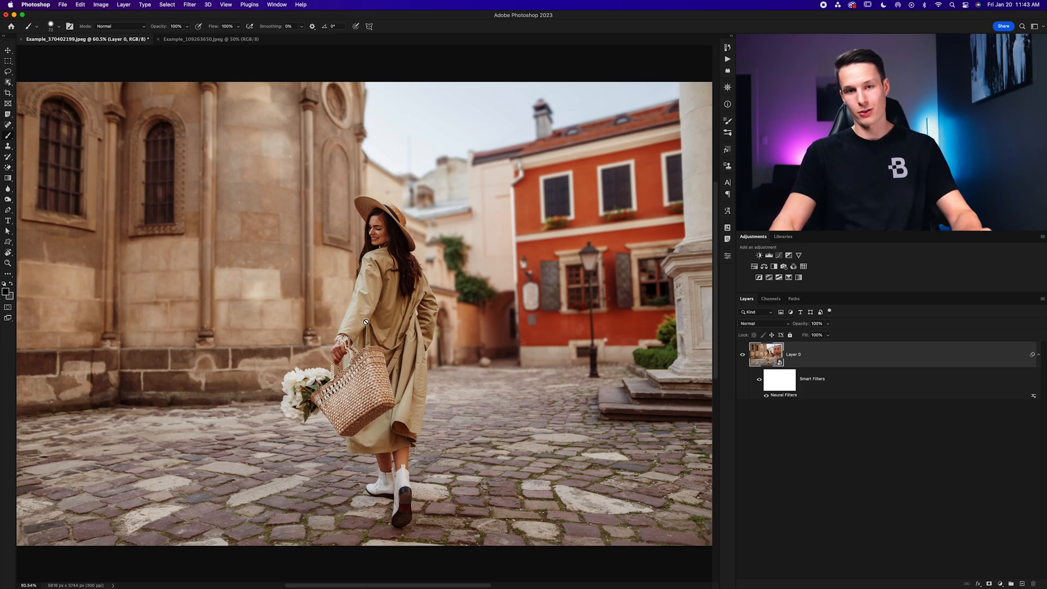
# Step: Switch to the vintage car photo and open Neural Filters
pyautogui.click(210, 38)
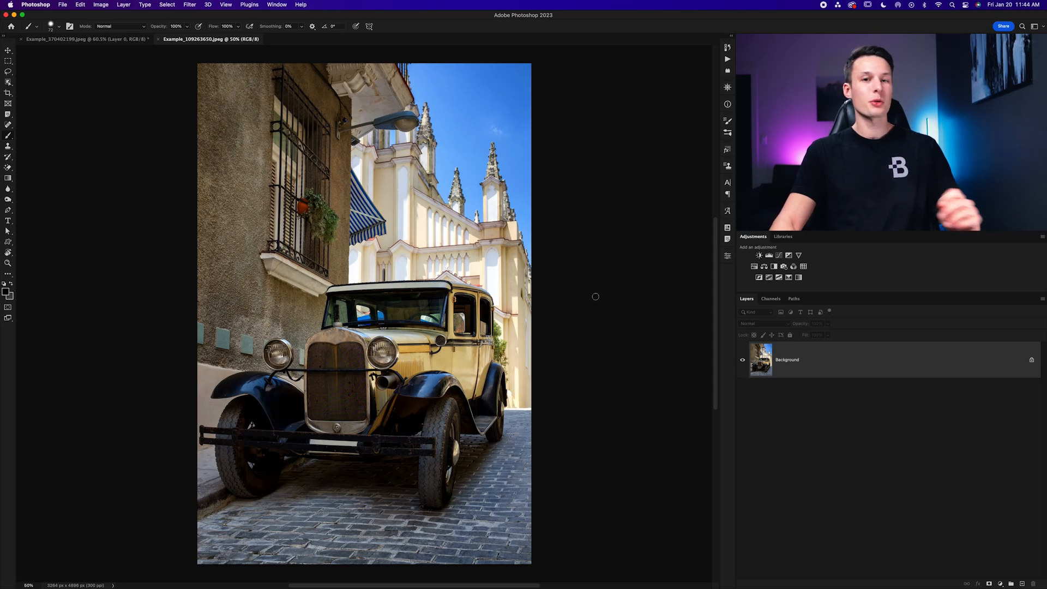
pyautogui.moveTo(798, 367)
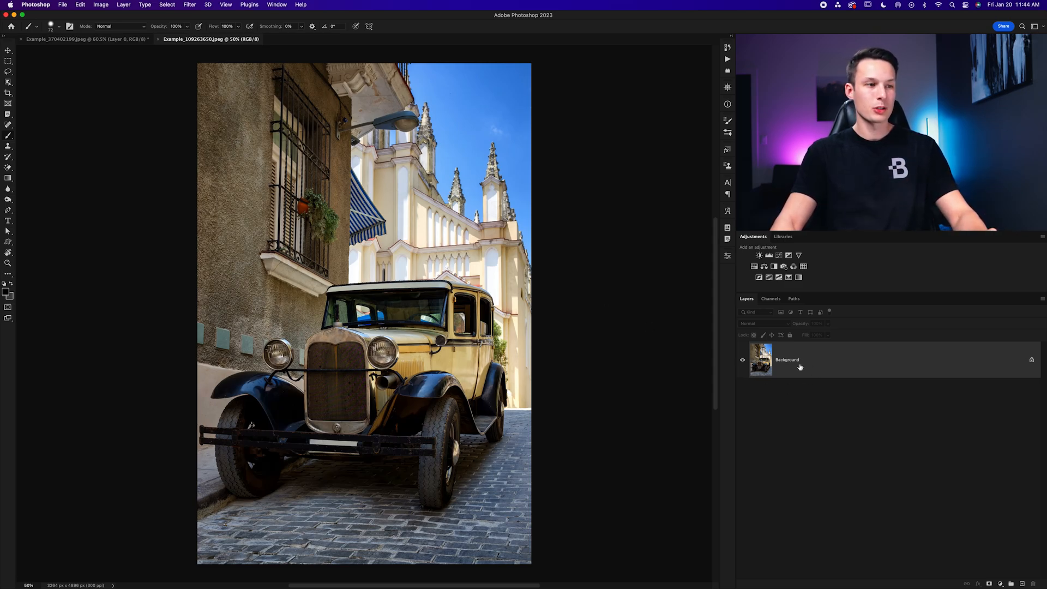
pyautogui.click(189, 5)
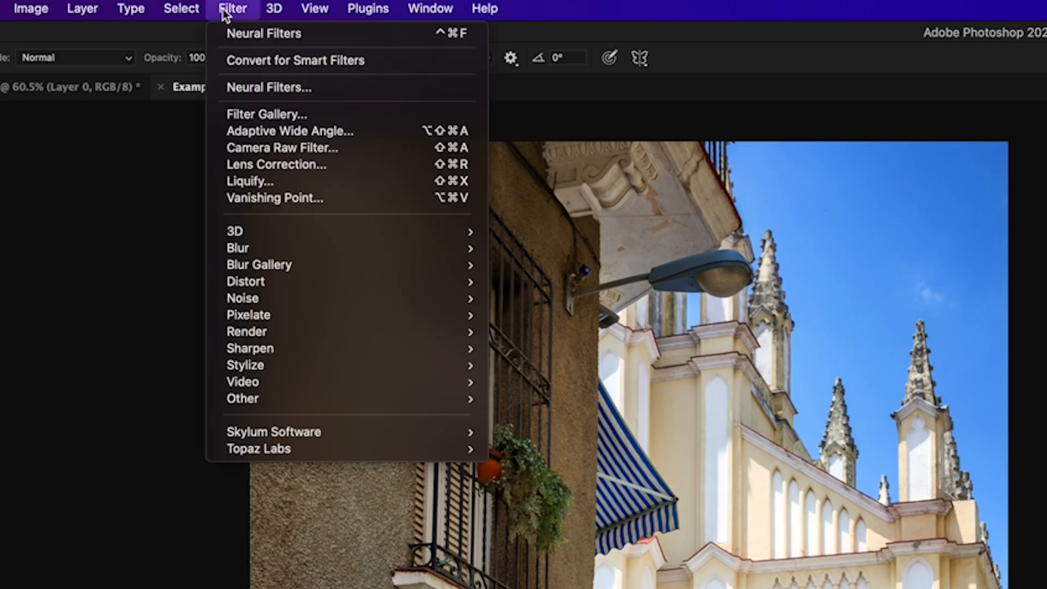
pyautogui.click(269, 88)
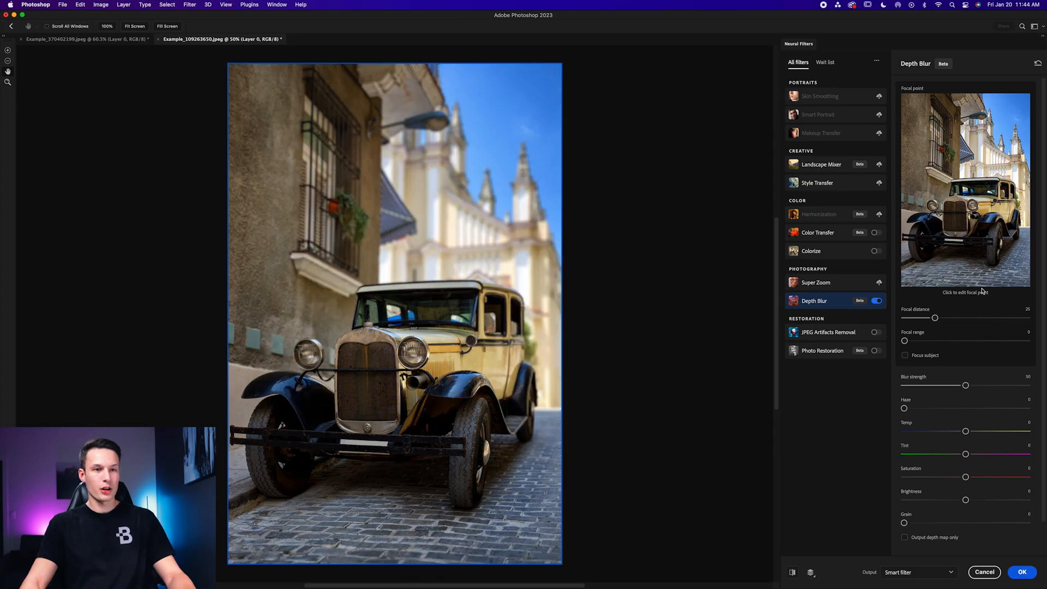
# Step: Focus Depth Blur on the car, with blur strength 30 and focal range 35
pyautogui.click(979, 205)
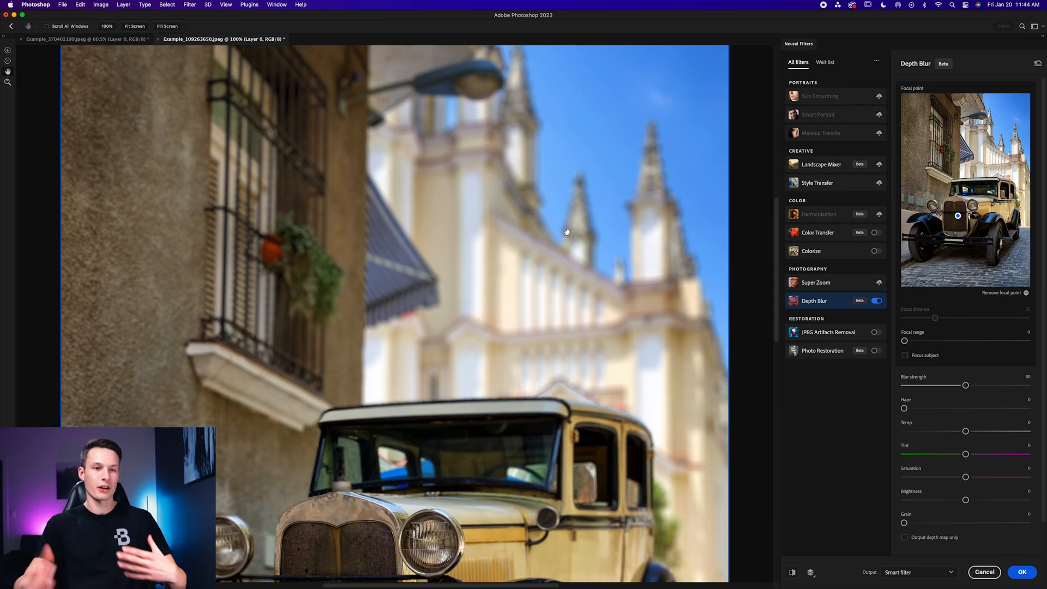
pyautogui.moveTo(964, 385); pyautogui.dragTo(943, 385)
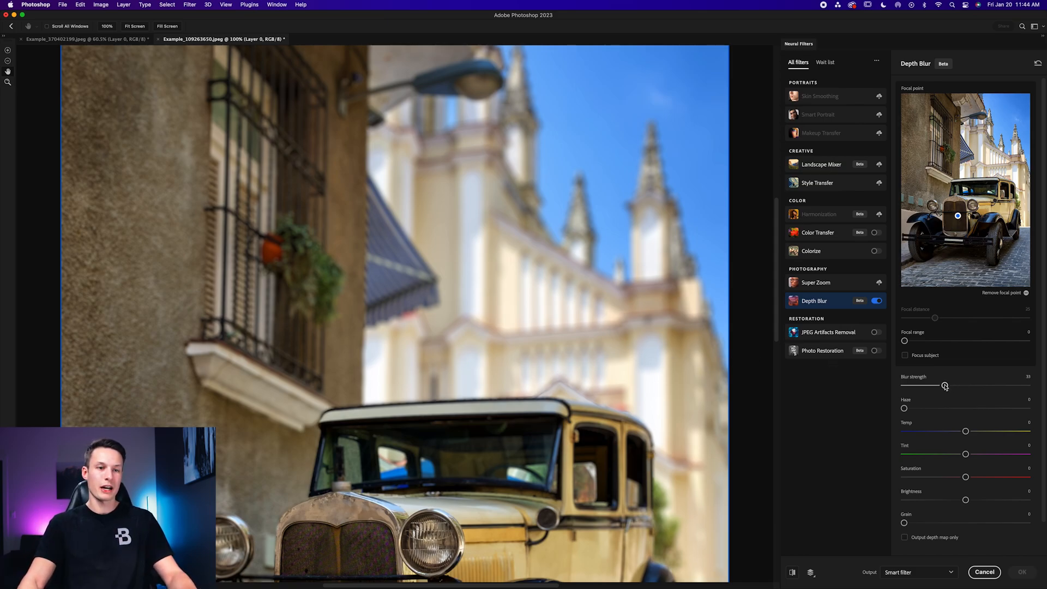
pyautogui.moveTo(904, 340); pyautogui.dragTo(947, 340)
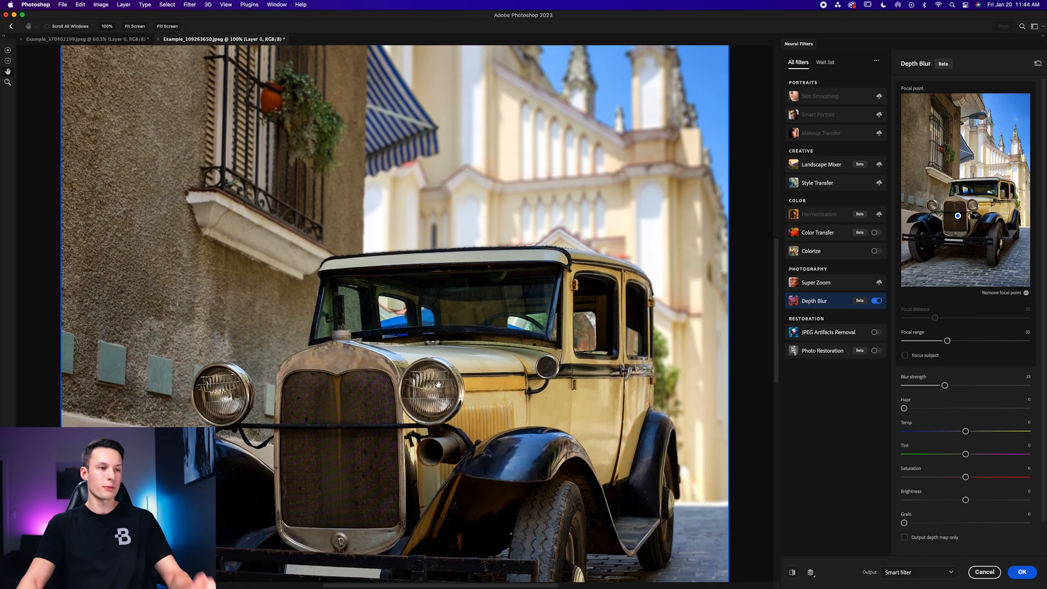
pyautogui.click(905, 354)
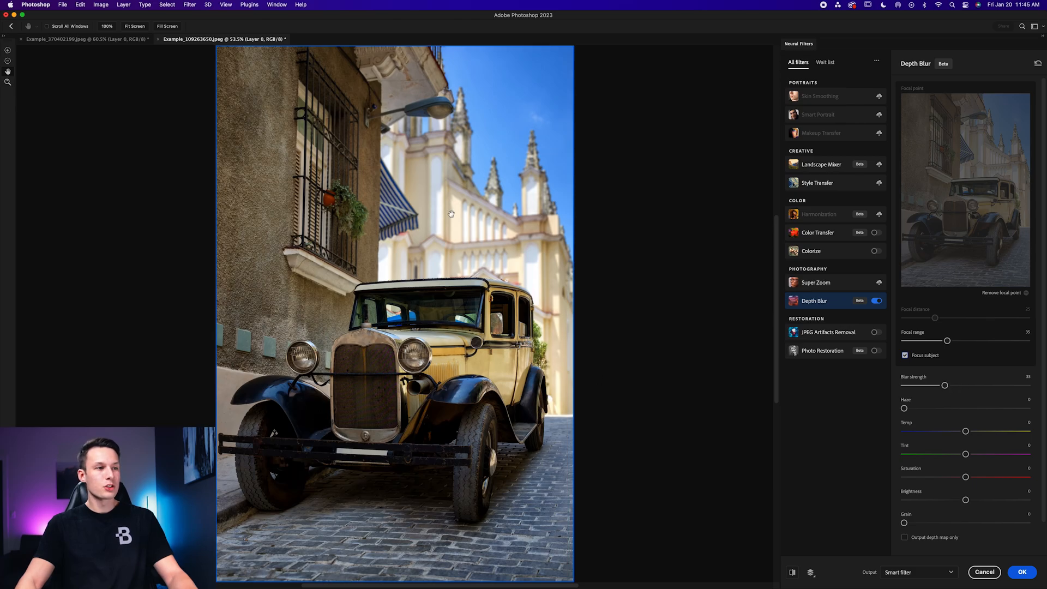
pyautogui.moveTo(686, 322)
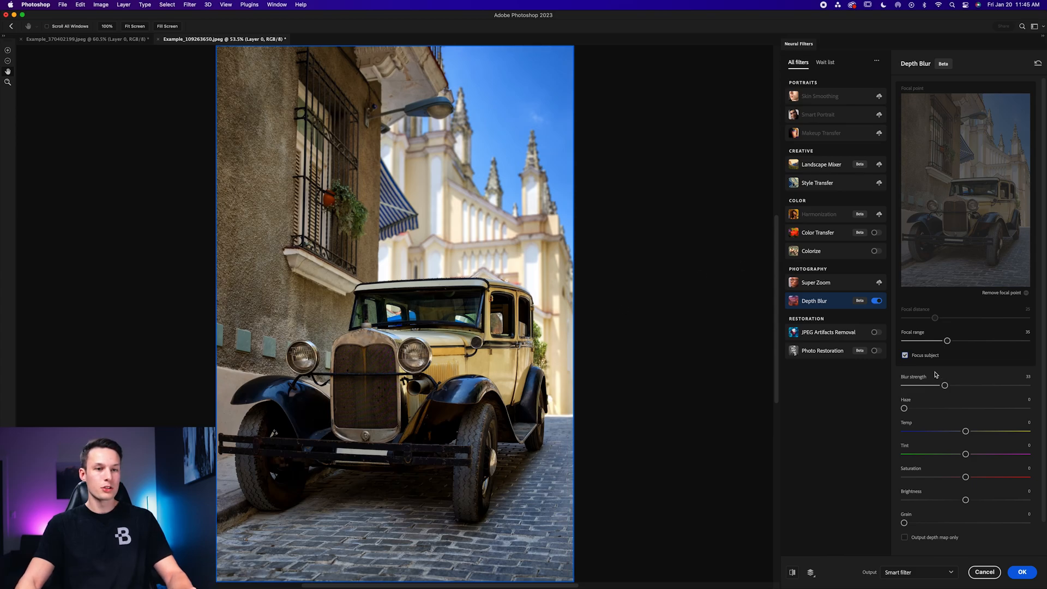
# Step: Keep the car in focus and push the Depth Blur strength to 40
pyautogui.moveTo(944, 385); pyautogui.dragTo(952, 385)
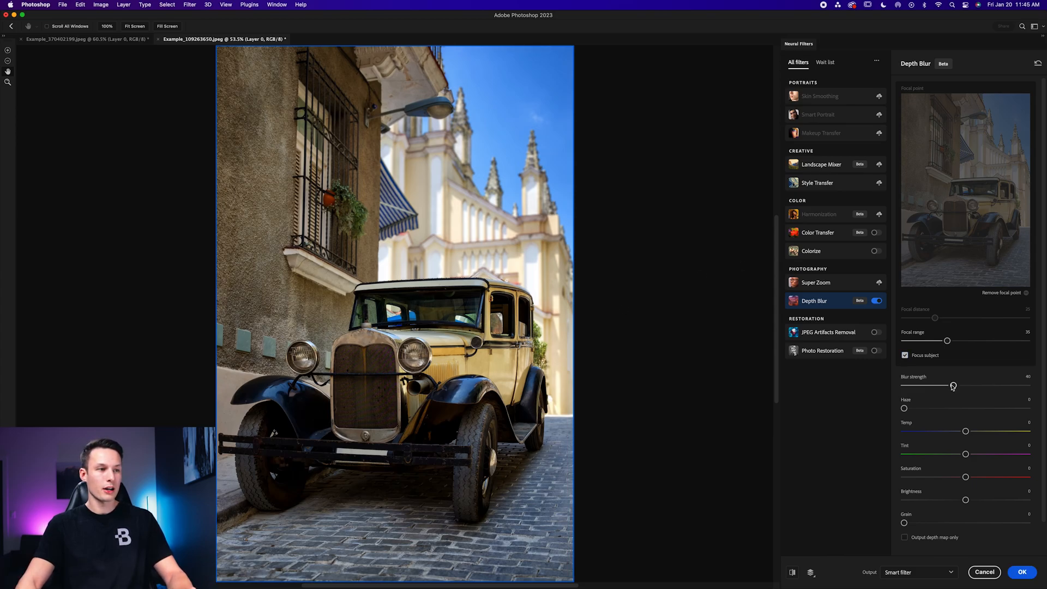
pyautogui.moveTo(946, 340); pyautogui.dragTo(965, 340)
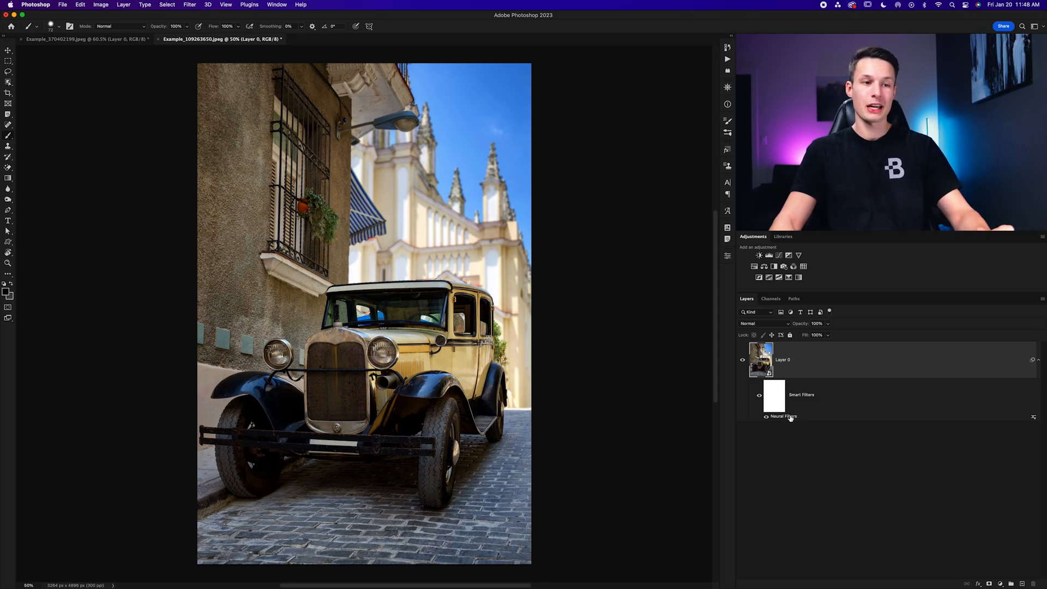
pyautogui.moveTo(646, 385)
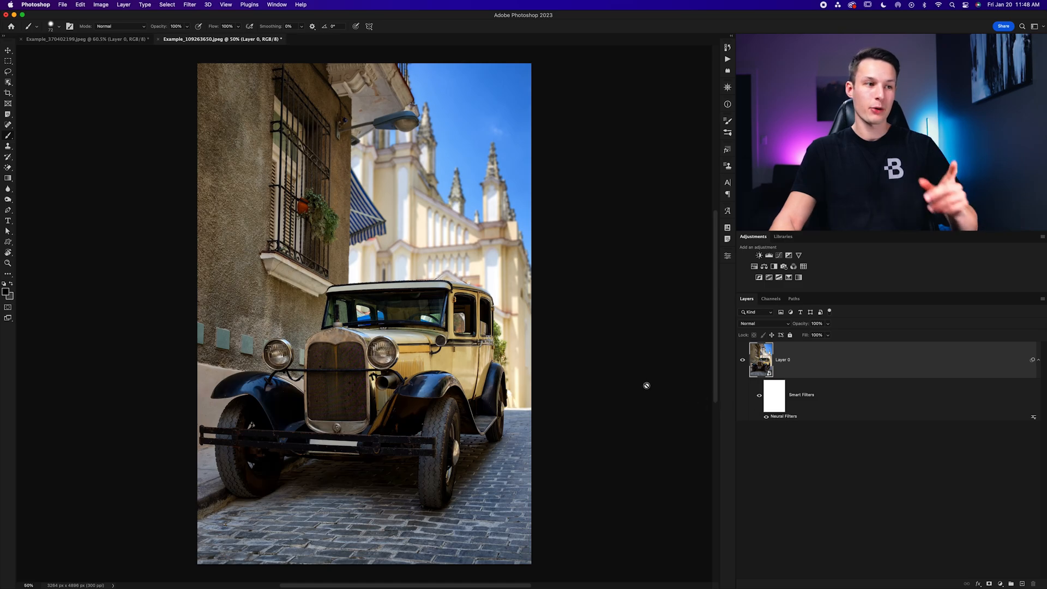
pyautogui.moveTo(568, 351)
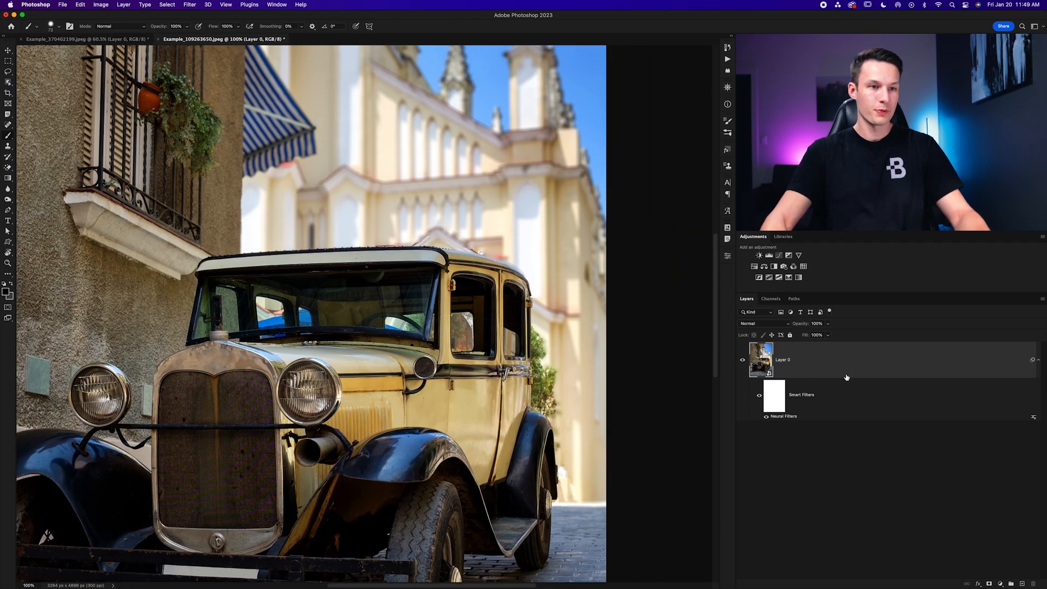
# Step: Copy the blurred car layer with Cmd+J and strip the copy's Depth Blur smart filter
pyautogui.press('cmd+j')
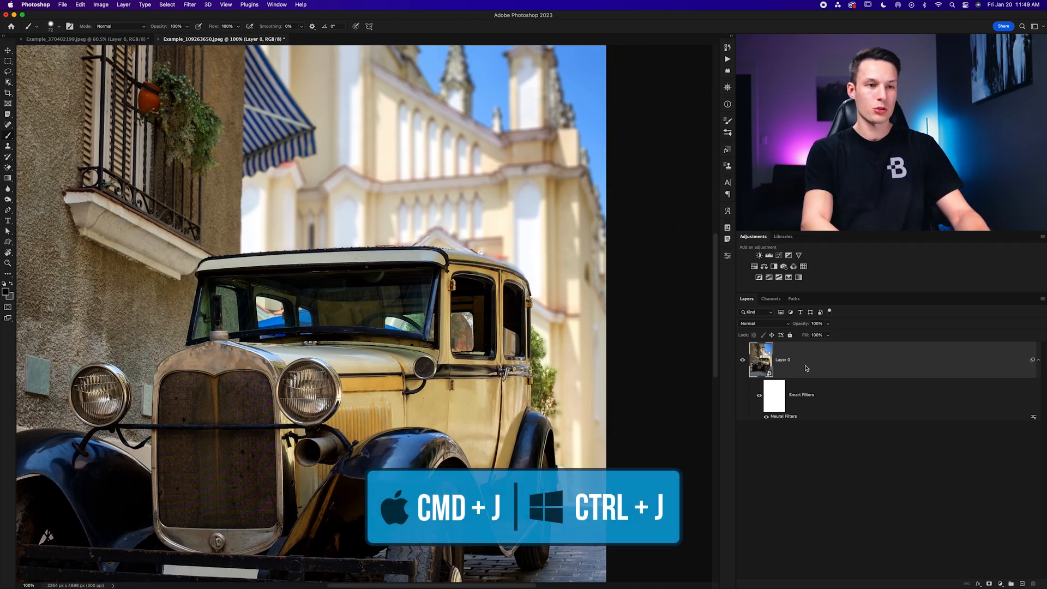
pyautogui.press('cmd+j')
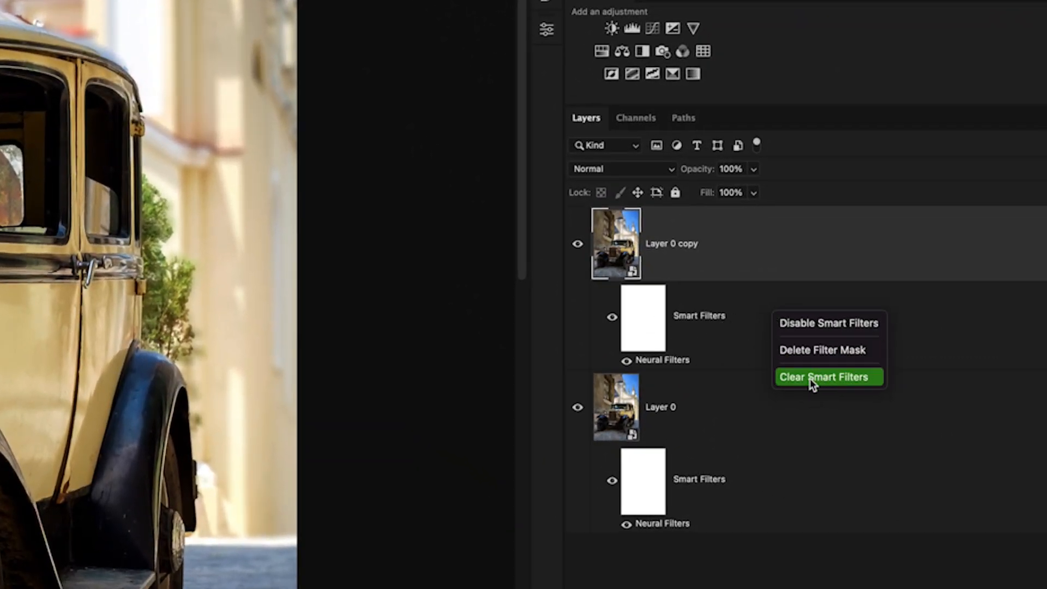
pyautogui.click(822, 376)
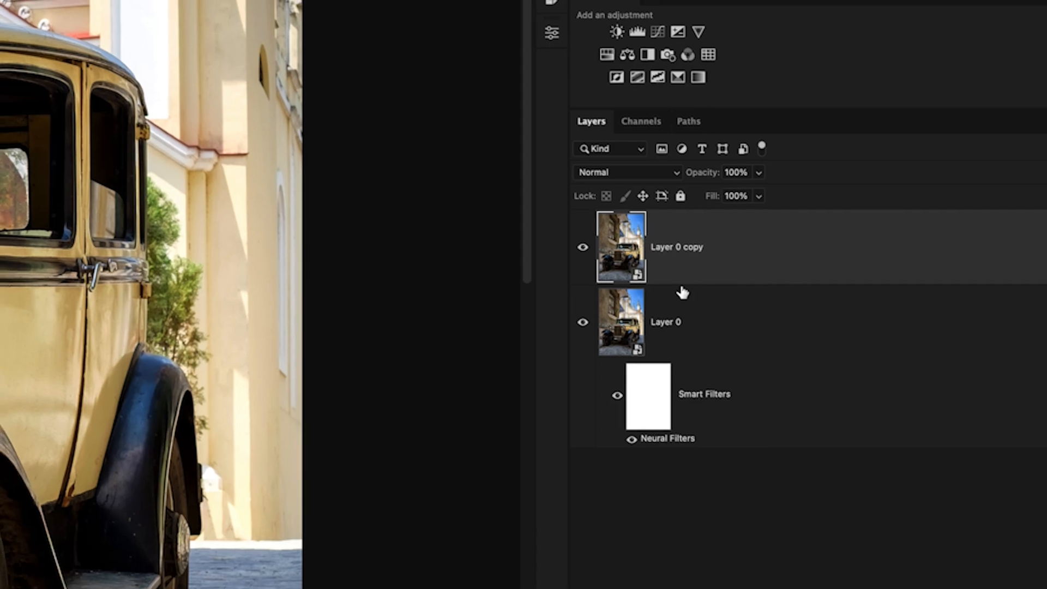
# Step: Reopen Neural Filters on the copy and tune Depth Blur to focal range 22 at strength 40
pyautogui.click(205, 10)
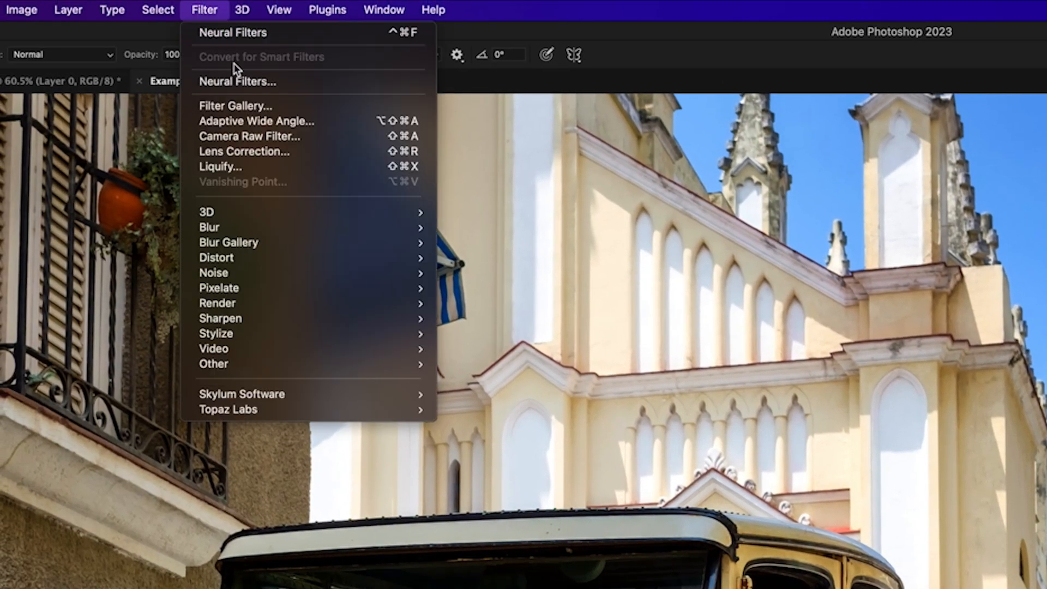
pyautogui.click(236, 81)
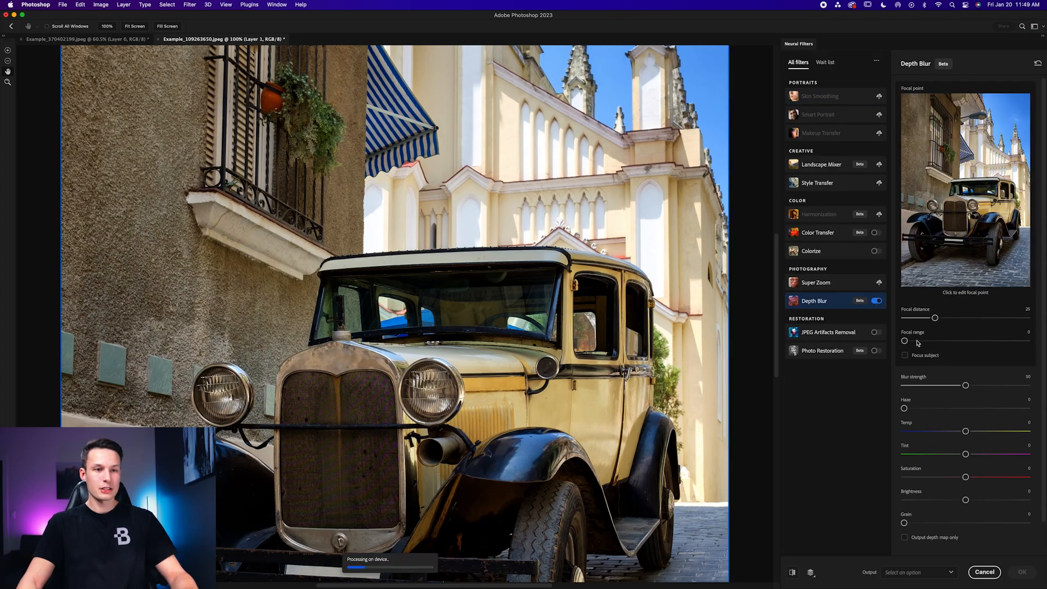
pyautogui.moveTo(905, 340); pyautogui.dragTo(951, 340)
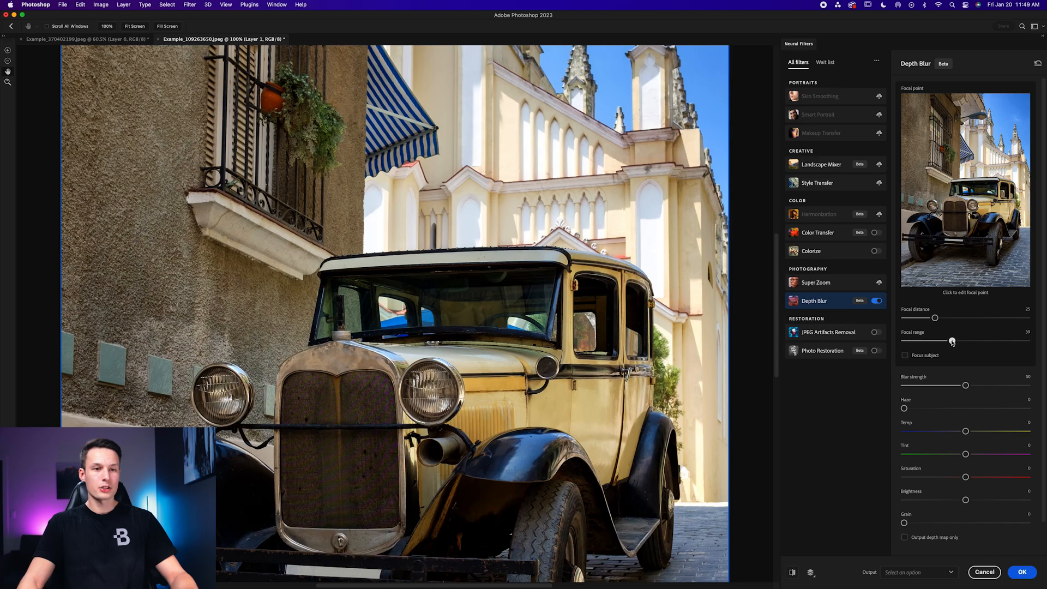
pyautogui.moveTo(952, 341); pyautogui.dragTo(966, 341)
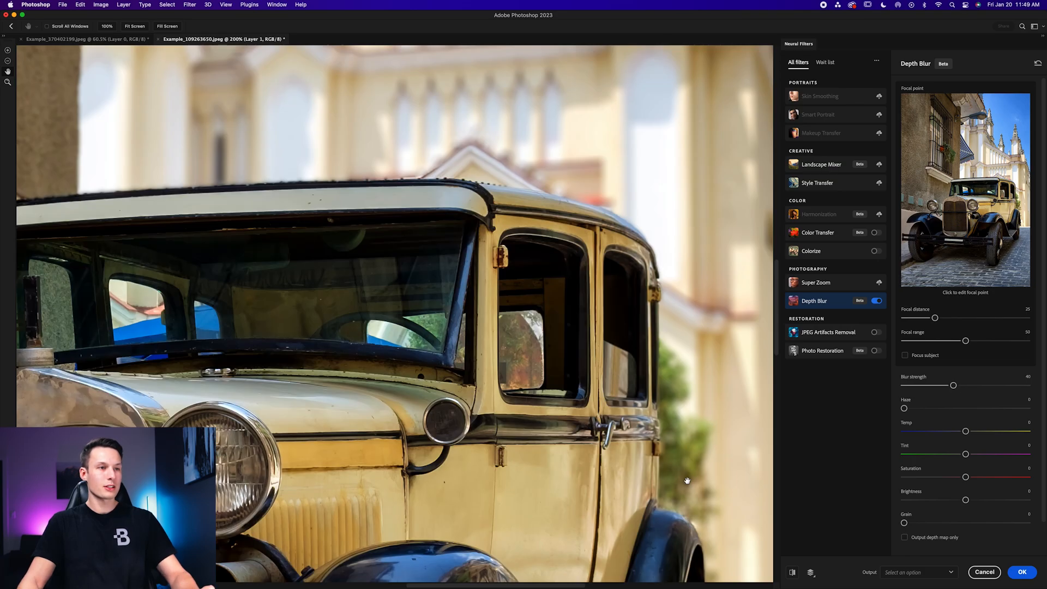
pyautogui.moveTo(500, 232)
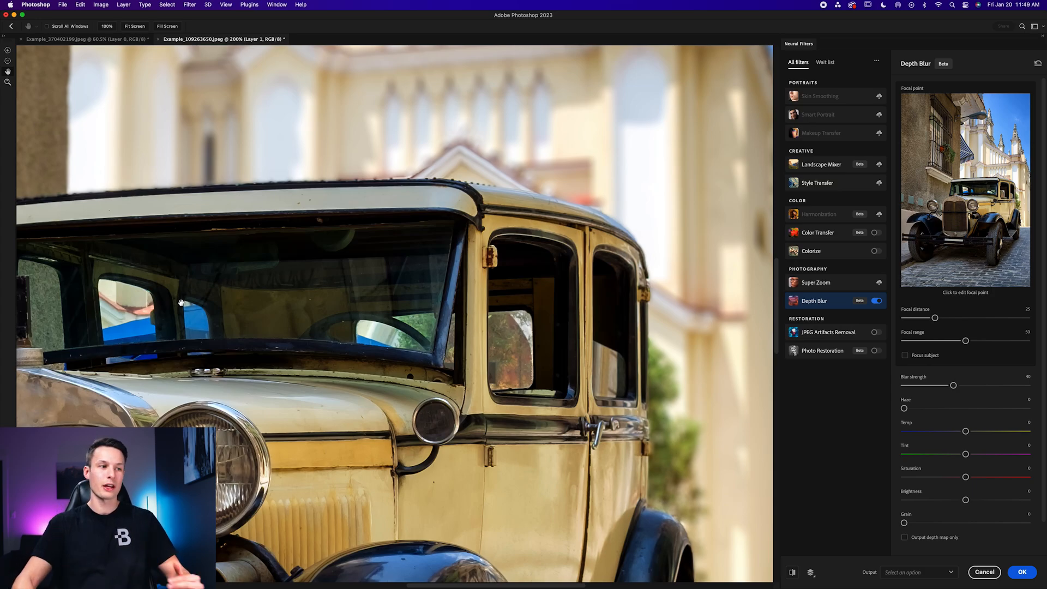
pyautogui.moveTo(964, 340); pyautogui.dragTo(935, 340)
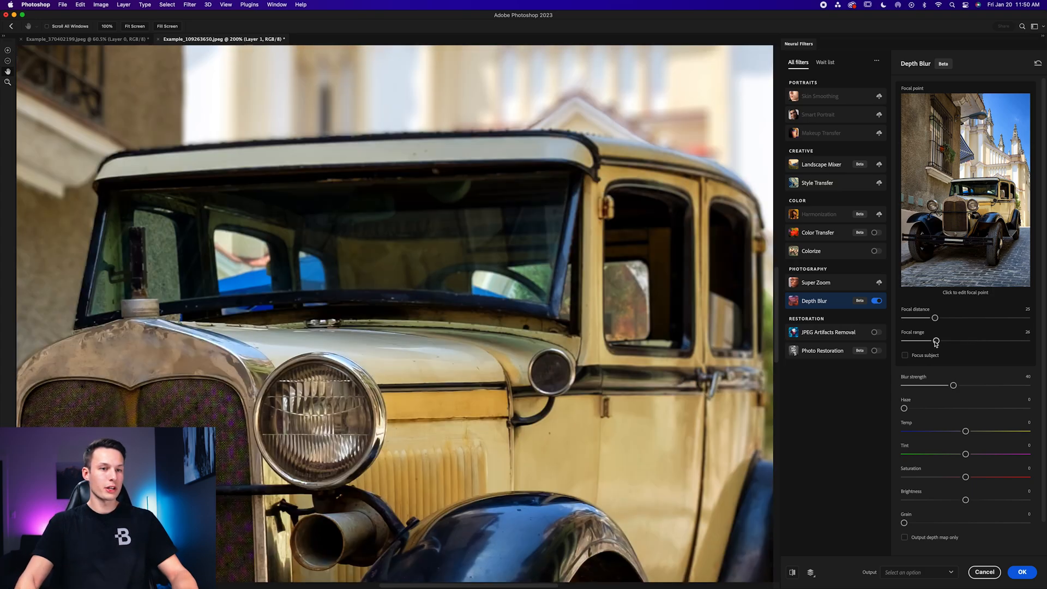
pyautogui.moveTo(934, 340); pyautogui.dragTo(919, 340)
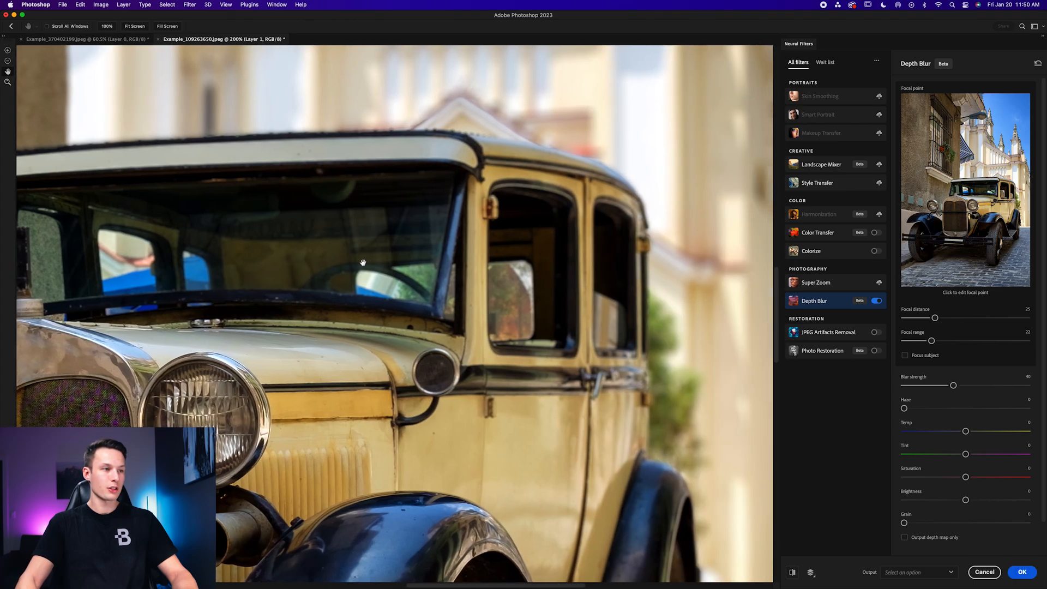
pyautogui.moveTo(578, 397)
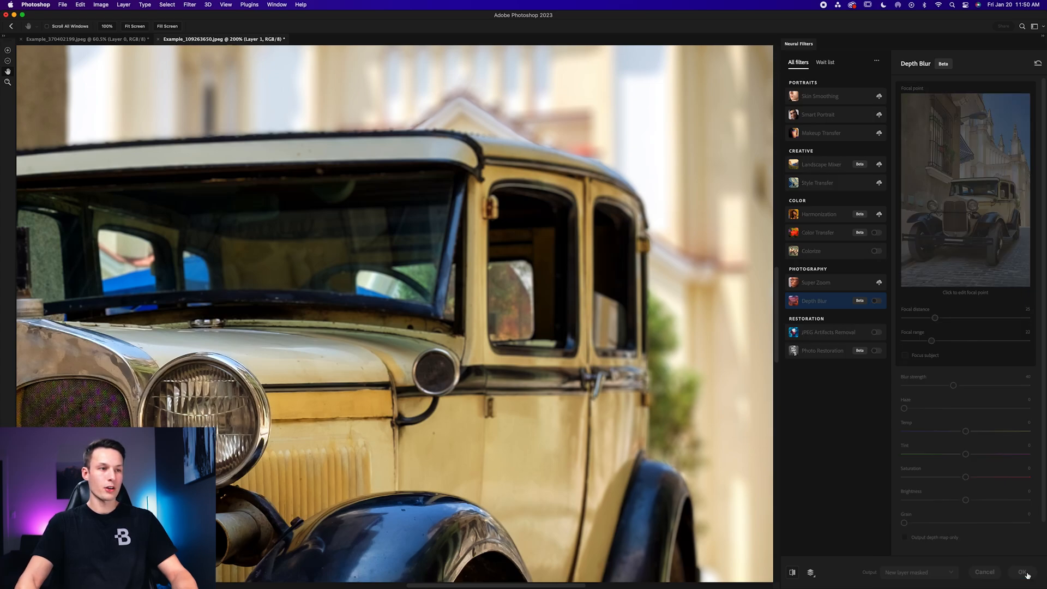
# Step: Confirm Neural Filters to output the second blur as masked Layer 1
pyautogui.click(1023, 587)
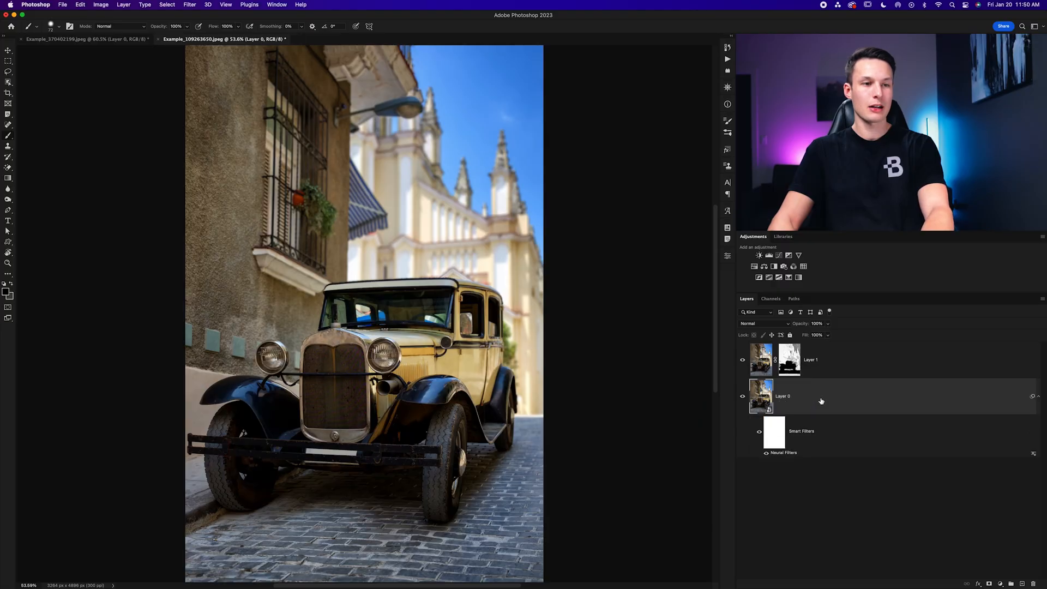
pyautogui.moveTo(802, 387)
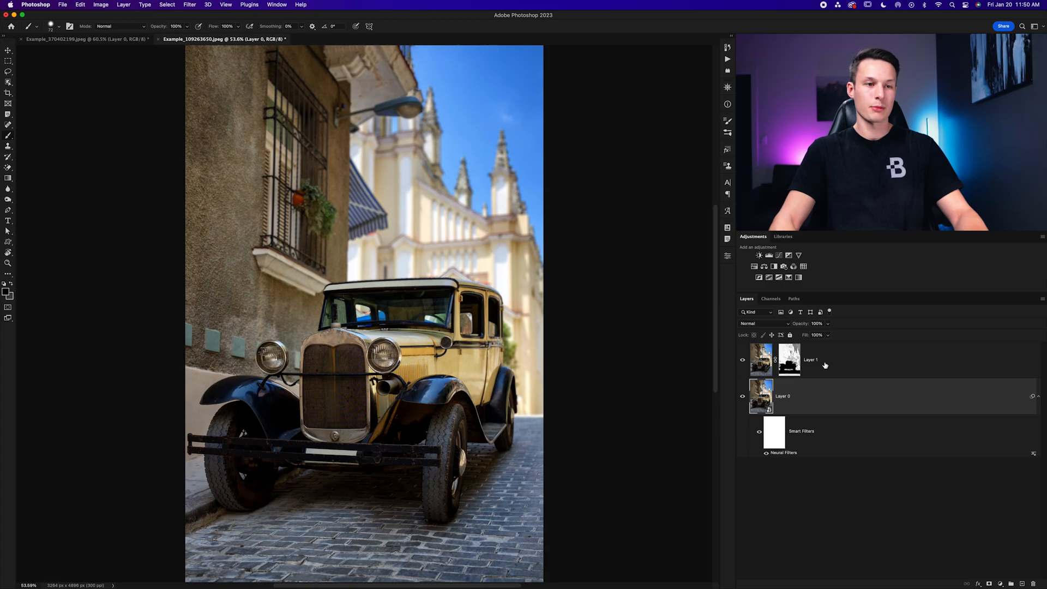
# Step: Target Layer 1's mask and invert it with Cmd+I
pyautogui.click(835, 359)
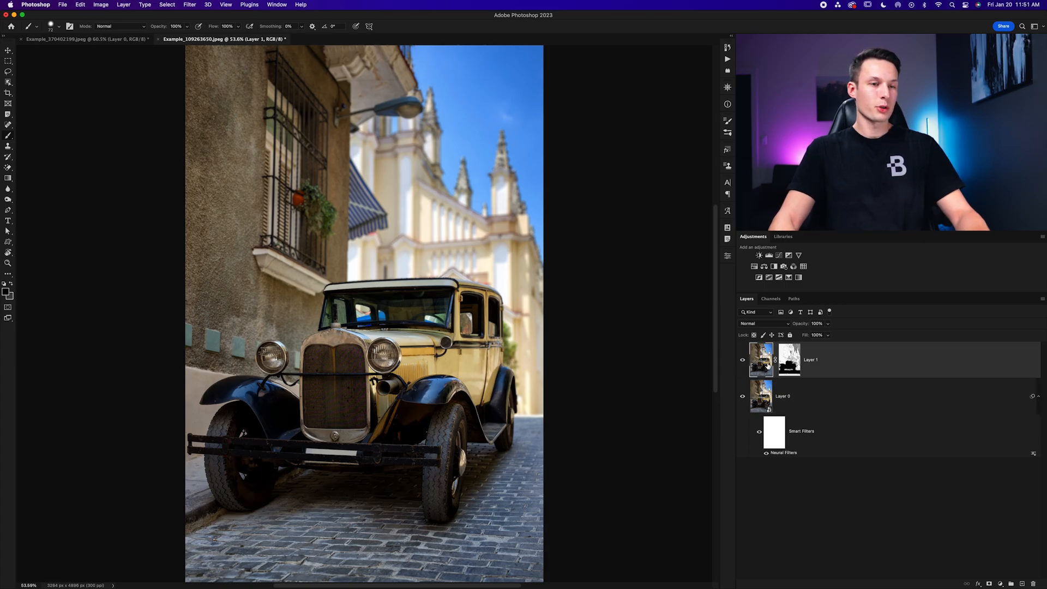
pyautogui.press('cmd+i')
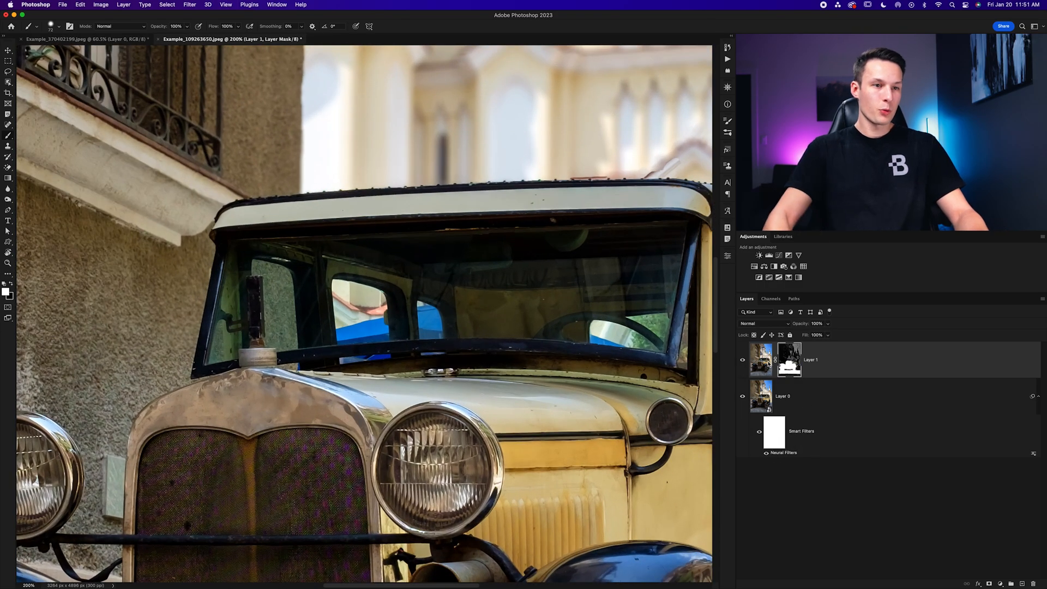
# Step: Paint white on Layer 1's mask with a resized brush, then hide Layer 1 to compare
pyautogui.press('b')
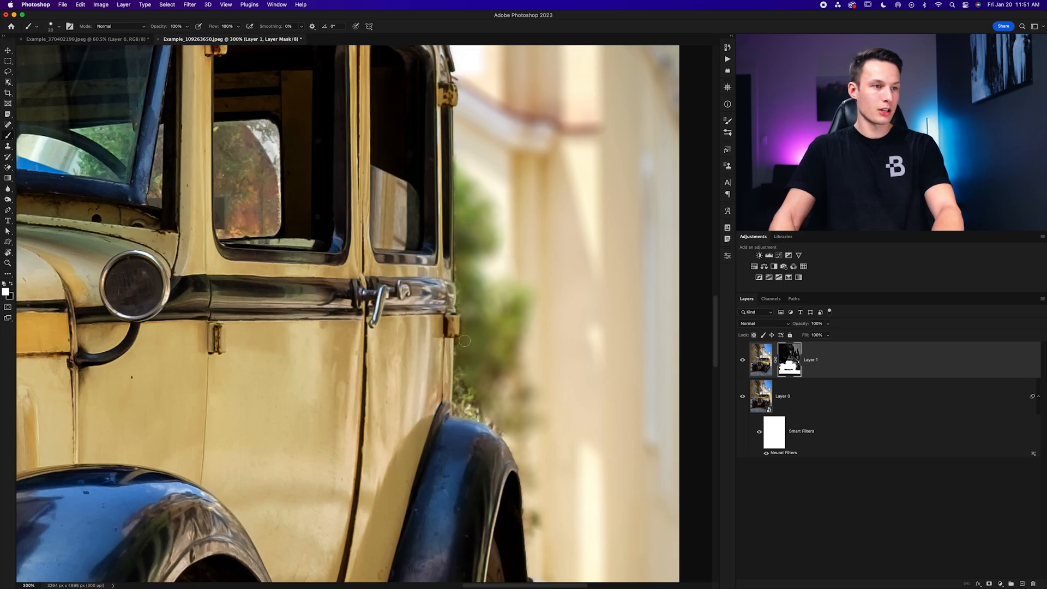
pyautogui.press(']')
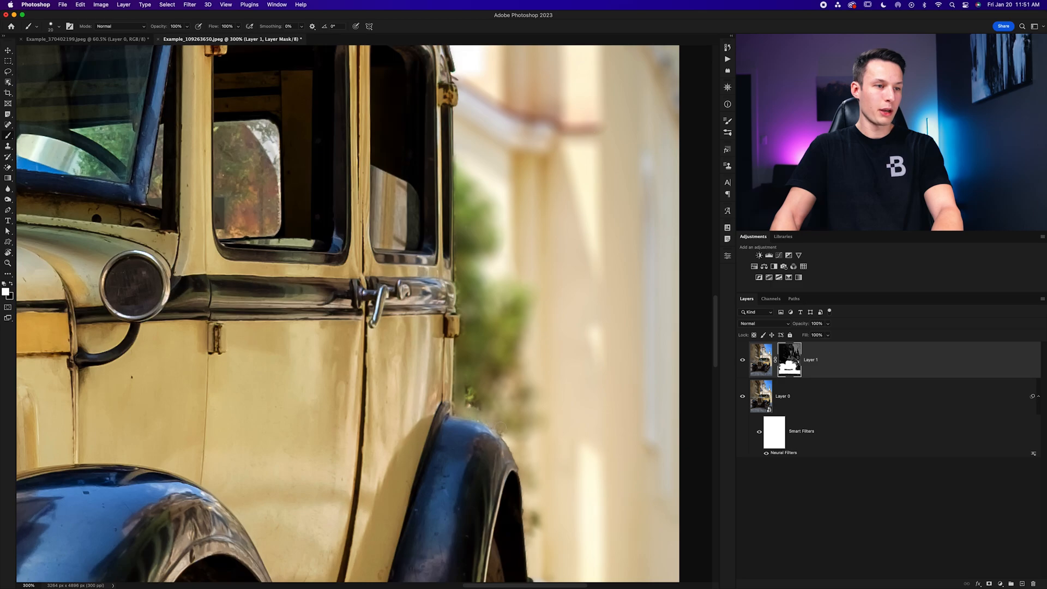
pyautogui.moveTo(469, 399)
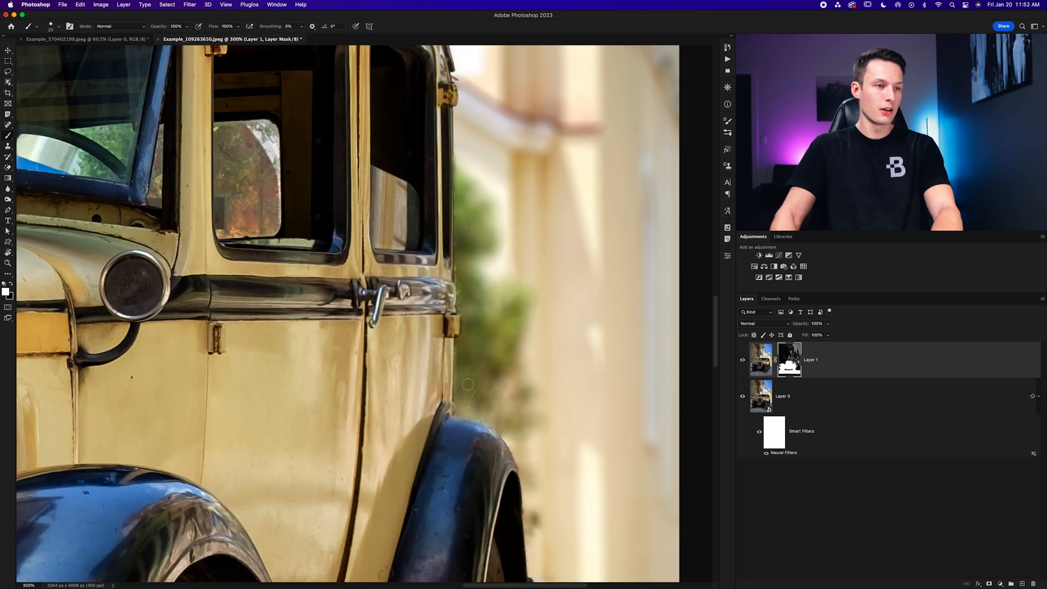
pyautogui.moveTo(463, 357)
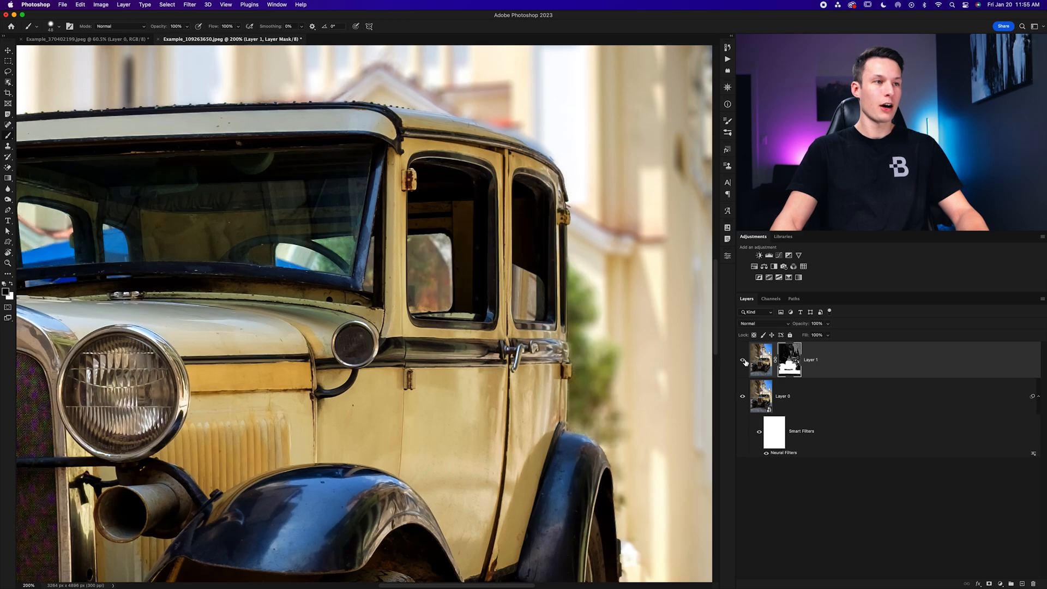
pyautogui.click(742, 360)
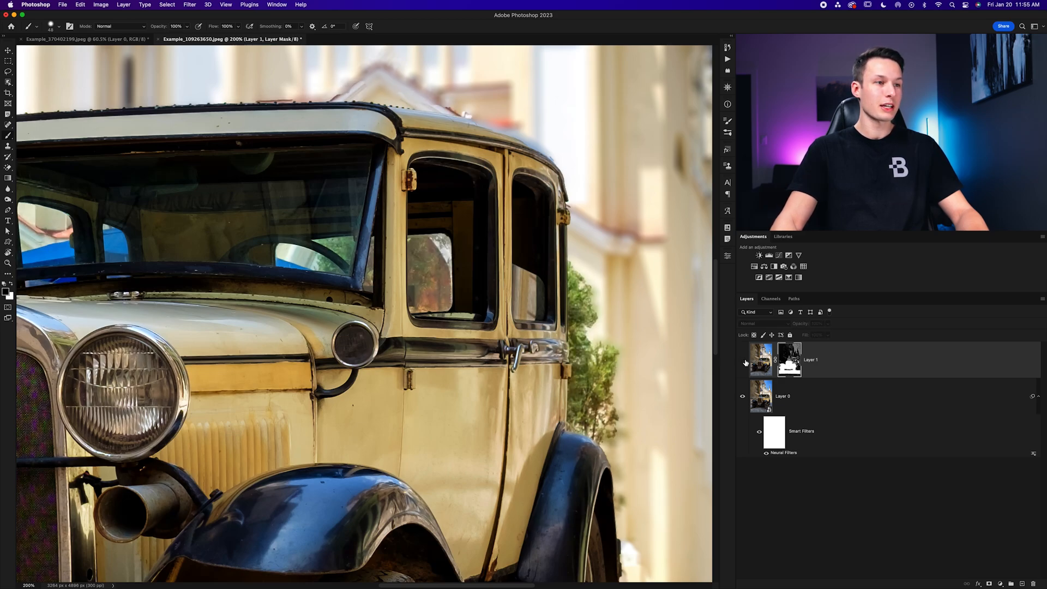